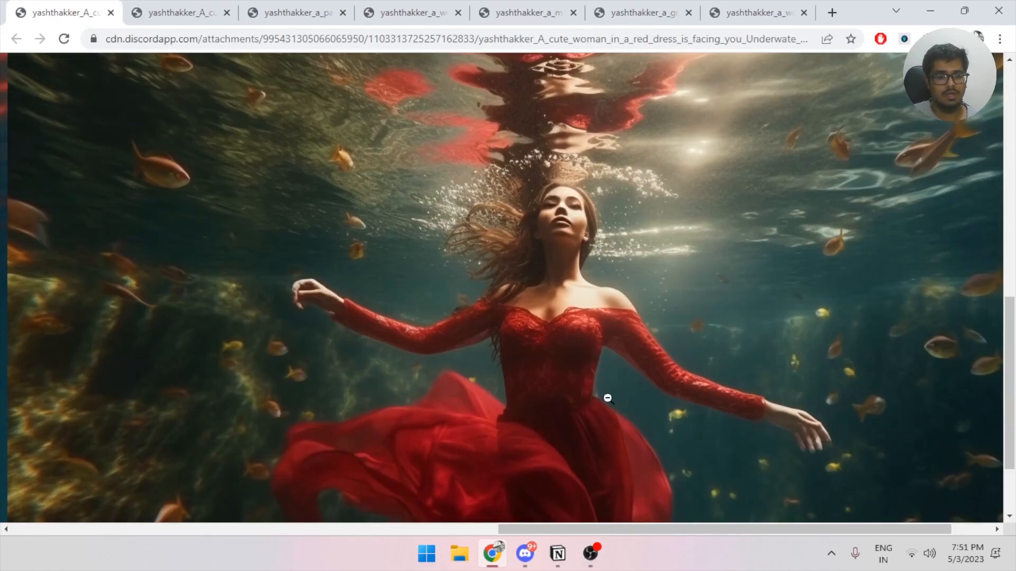
{"action": "mouse_move", "coordinate": [531, 104]}
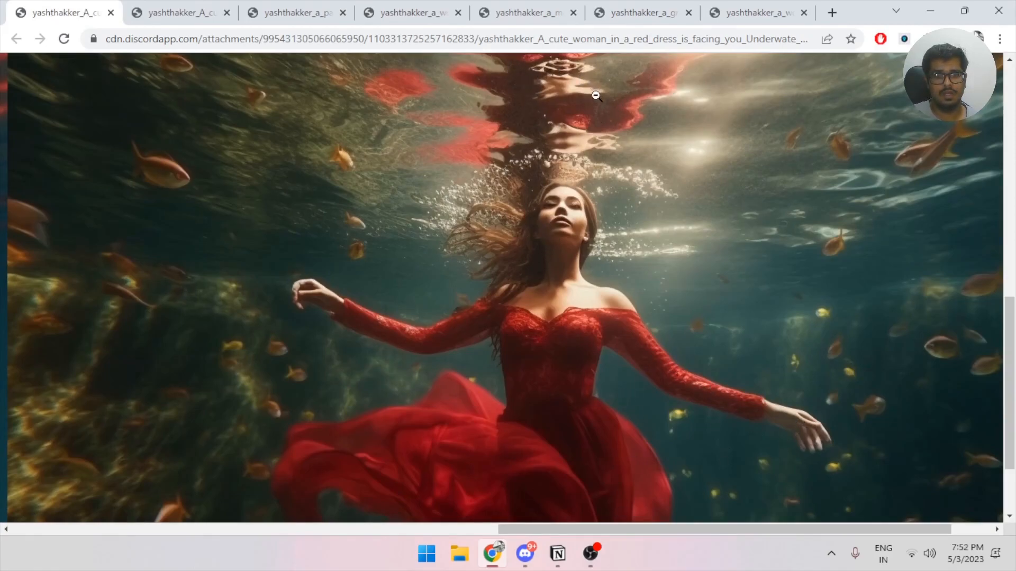
Step: Scroll down #general-20 and run /settings to show the MJ version 5.1 suffix
{"action": "left_click", "coordinate": [525, 554]}
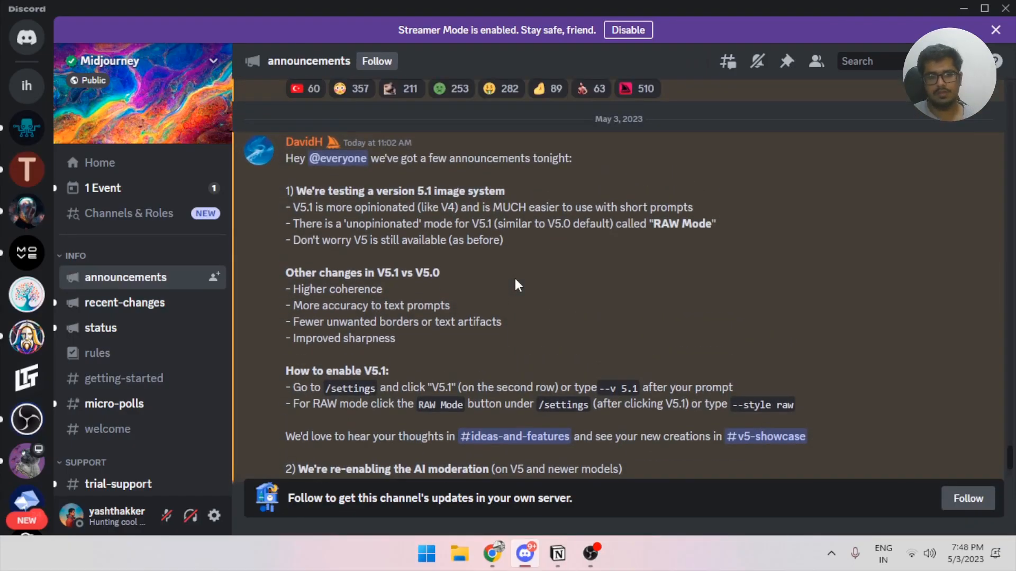
{"action": "scroll", "scroll_direction": "down", "scroll_amount": 3}
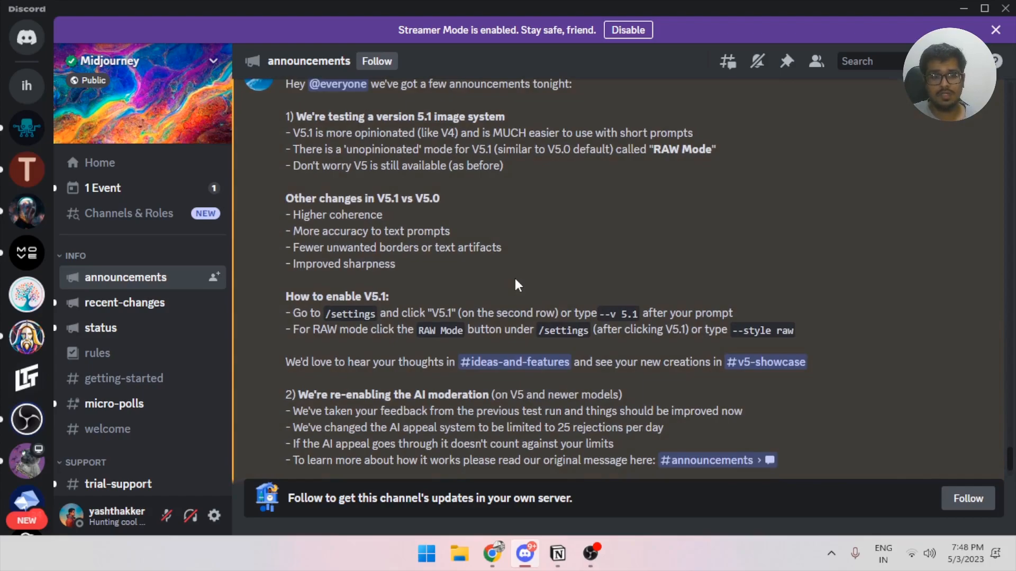
{"action": "mouse_move", "coordinate": [399, 169]}
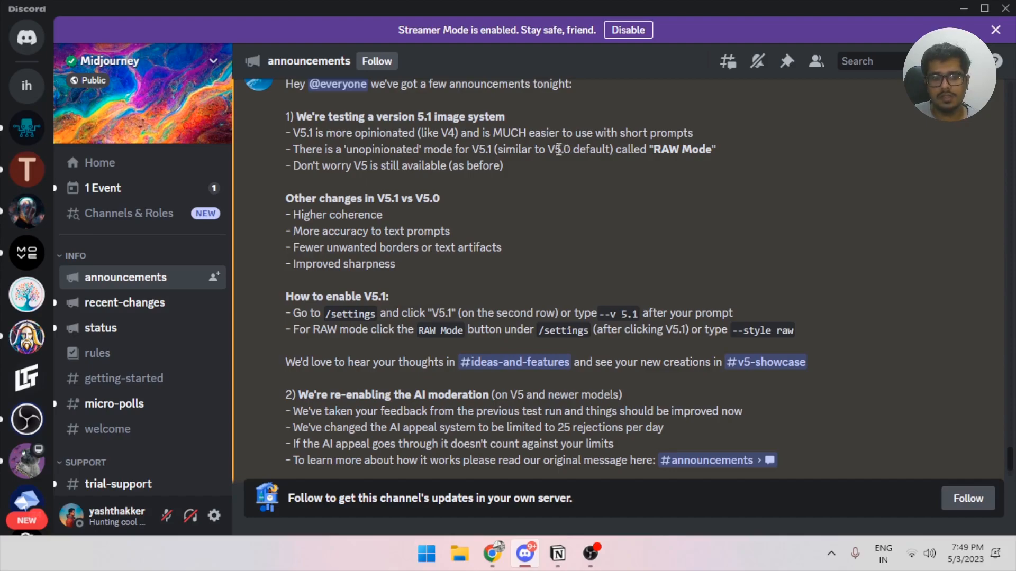
{"action": "mouse_move", "coordinate": [550, 155]}
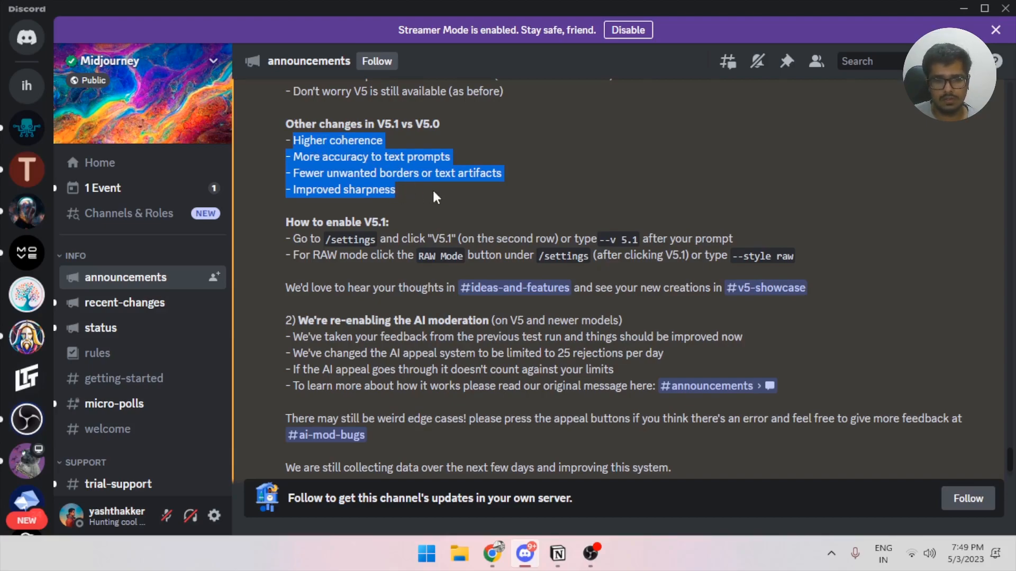
{"action": "scroll", "scroll_direction": "down", "scroll_amount": 3}
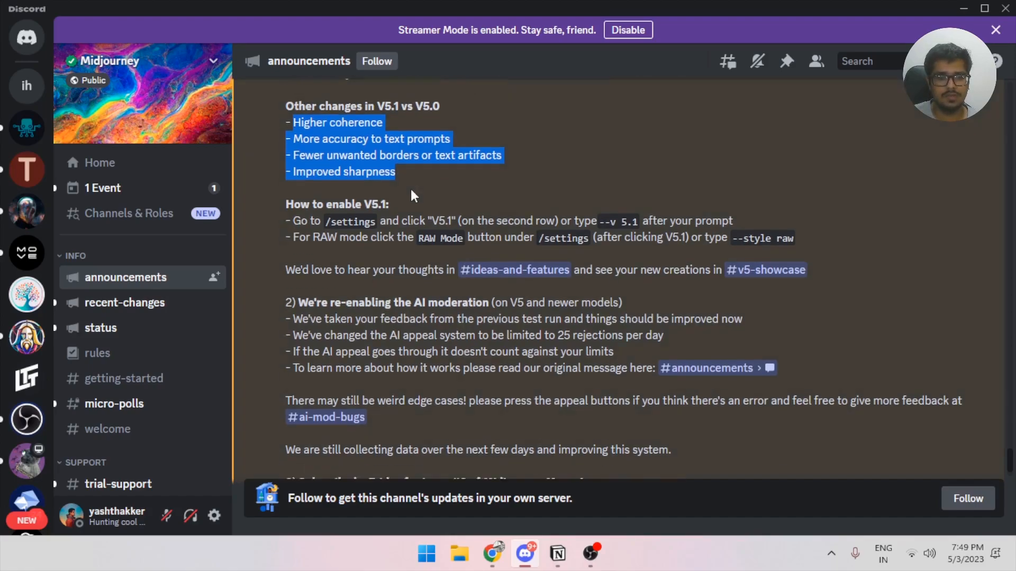
{"action": "scroll", "scroll_direction": "down", "scroll_amount": 3}
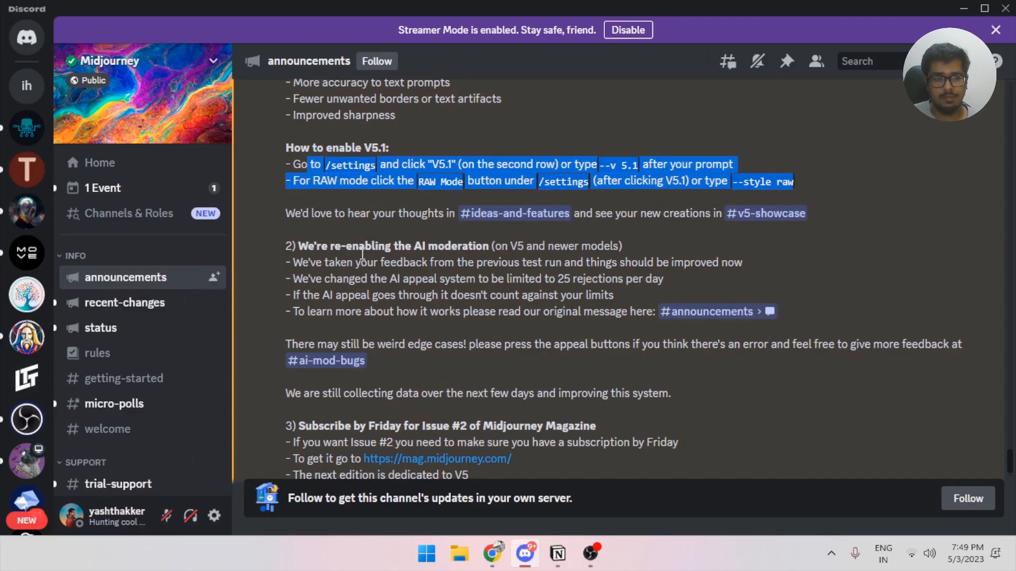
{"action": "mouse_move", "coordinate": [238, 264]}
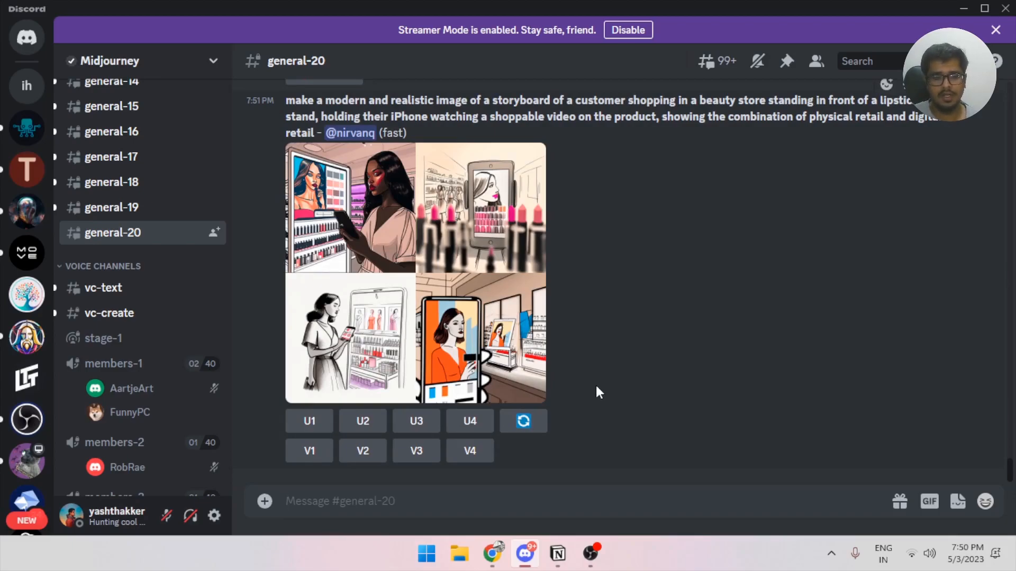
{"action": "type", "text": "/settings"}
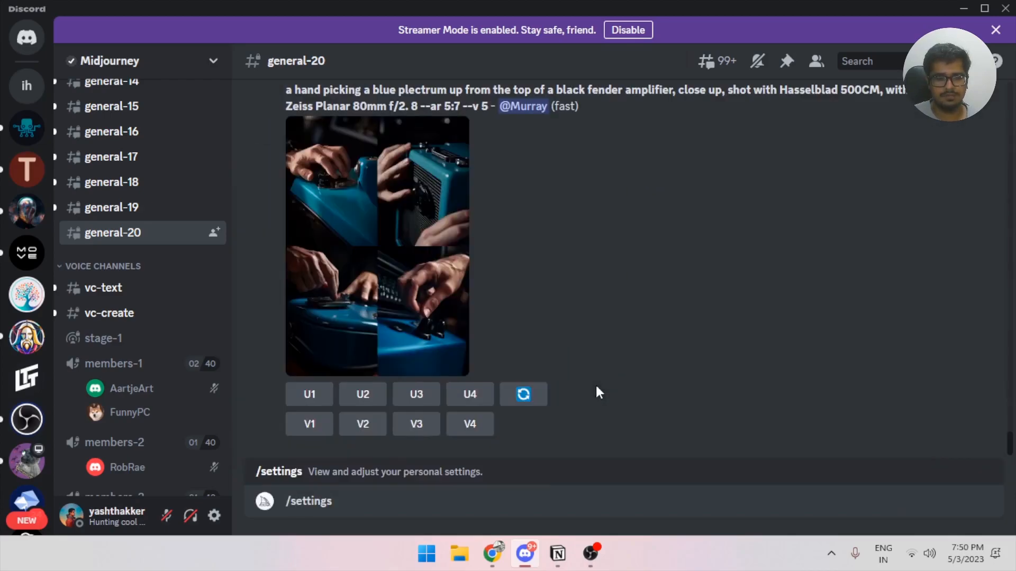
{"action": "key", "text": "Enter"}
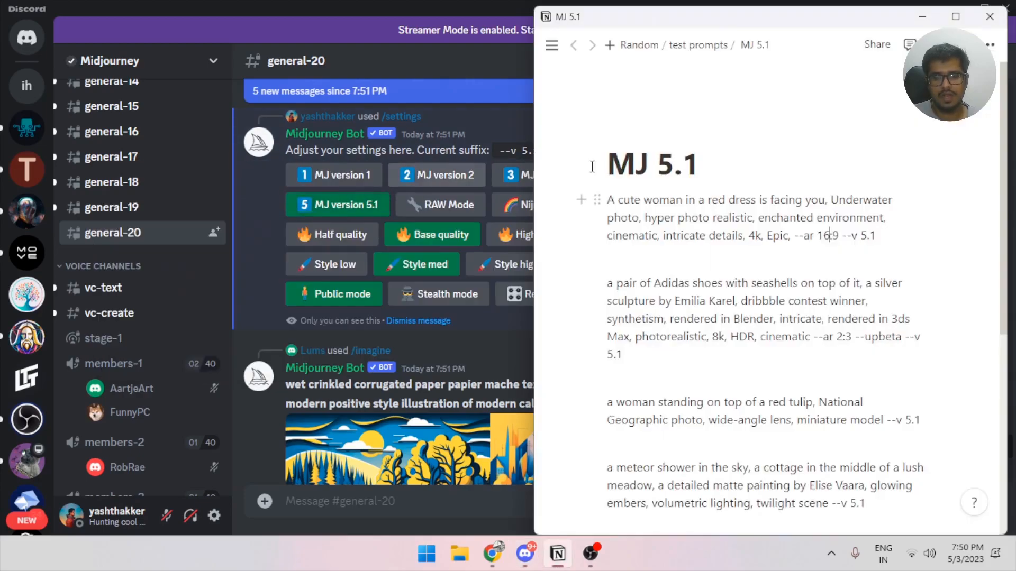
Step: Copy the underwater red-dress prompt from Notion into /imagine and remove the --v 5.1 suffix
{"action": "left_click_drag", "start_coordinate": [607, 200], "coordinate": [874, 235]}
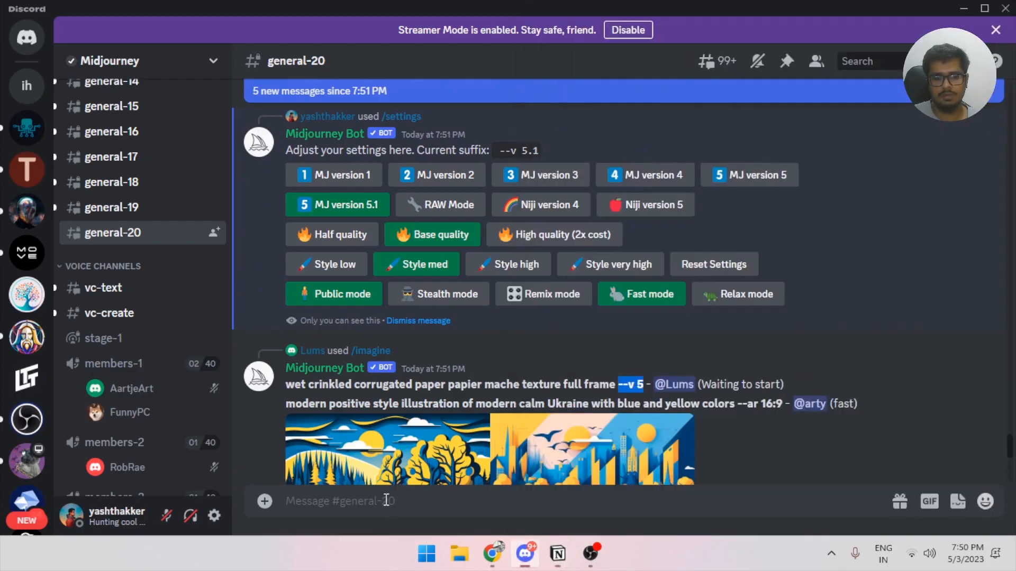
{"action": "type", "text": "/imagine"}
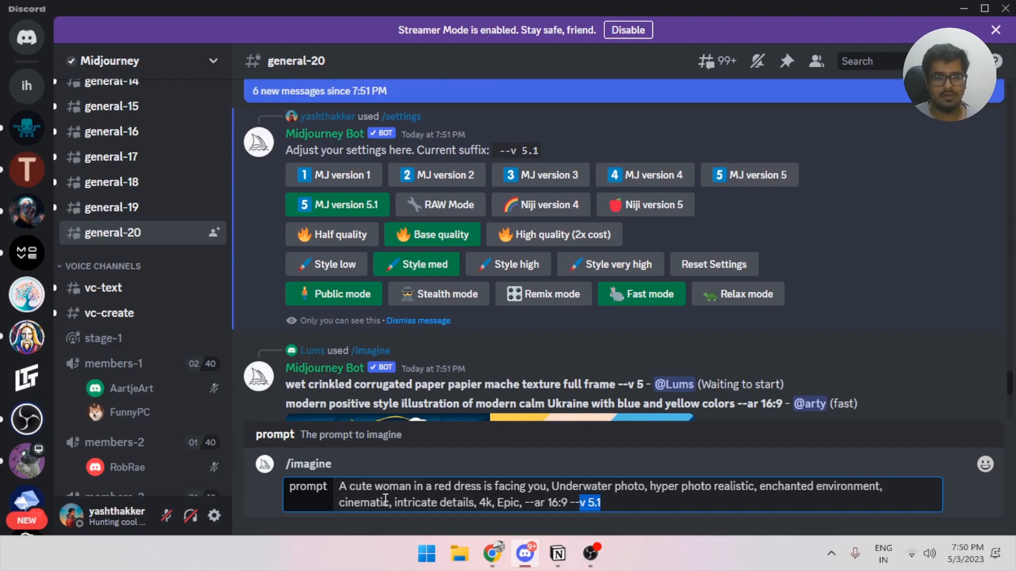
{"action": "key", "text": "Backspace"}
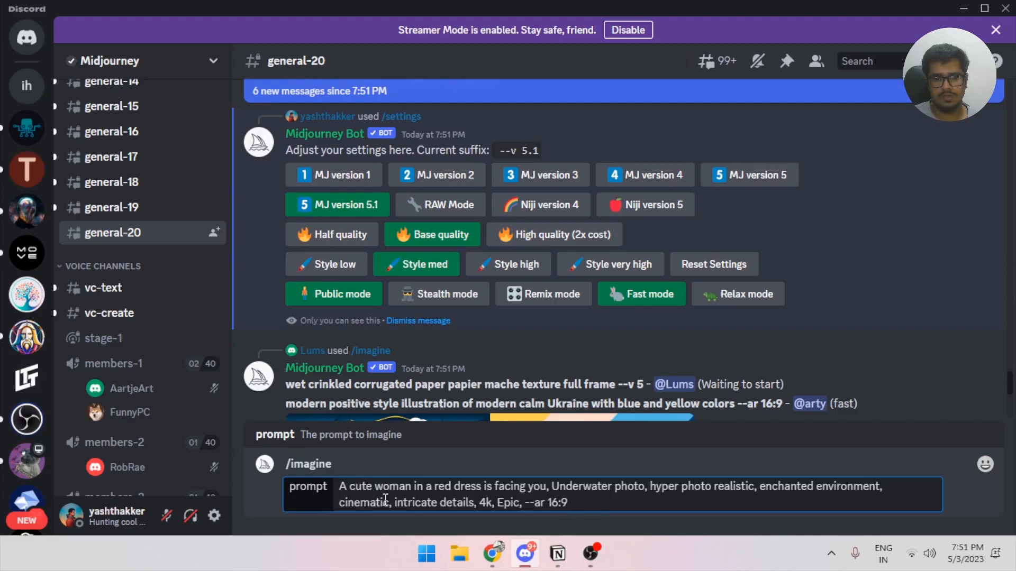
{"action": "left_click", "coordinate": [555, 553]}
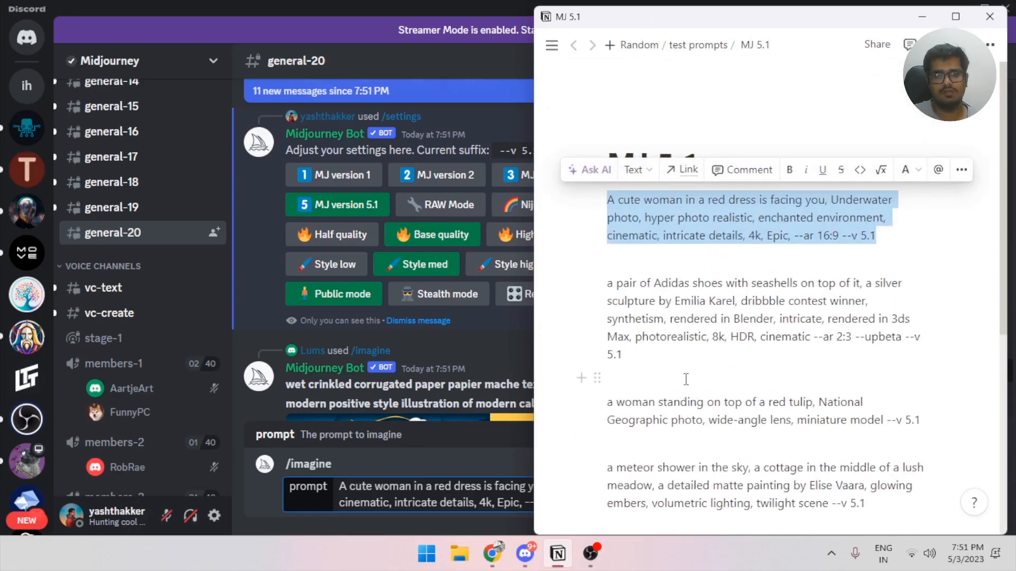
{"action": "scroll", "scroll_direction": "down", "scroll_amount": 3}
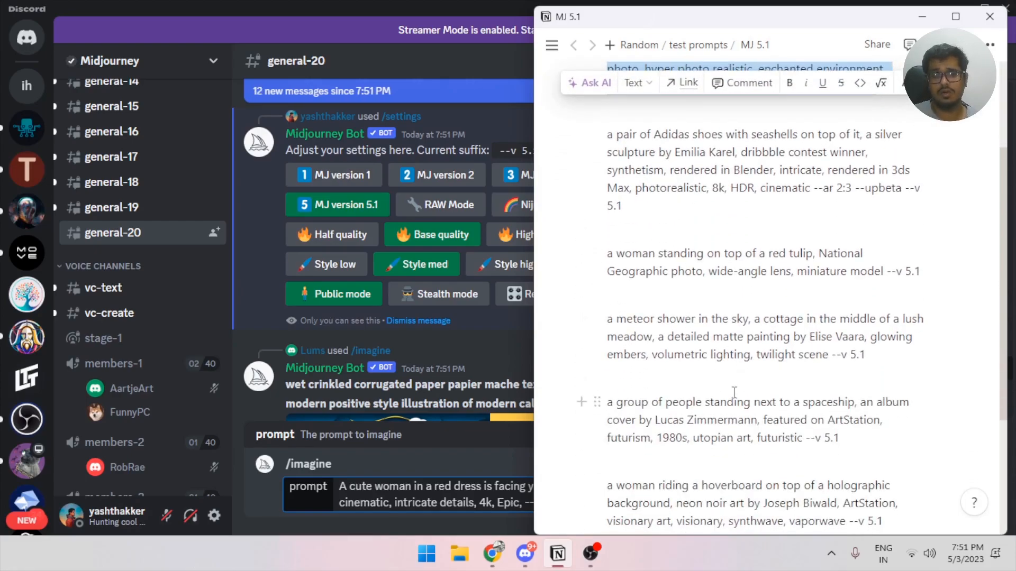
{"action": "scroll", "scroll_direction": "down", "scroll_amount": 3}
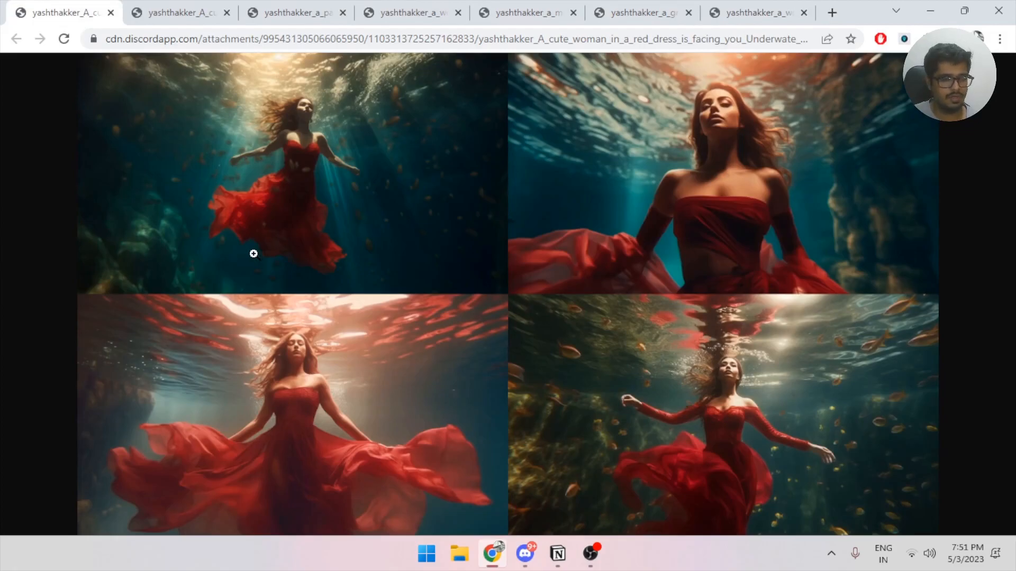
{"action": "mouse_move", "coordinate": [361, 231]}
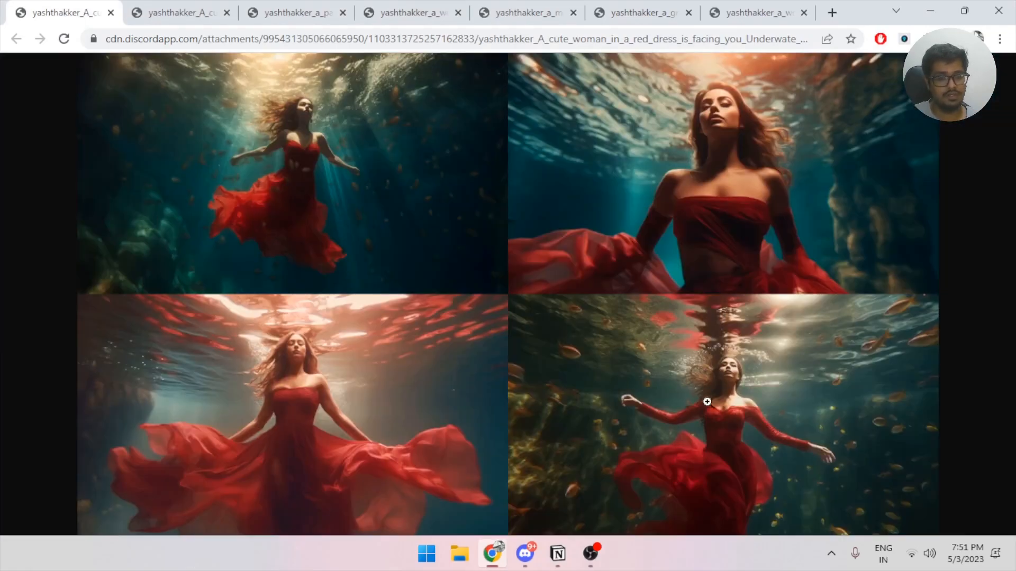
Step: Enlarge the bottom-right underwater red-dress image, then return to the four-image grid
{"action": "left_click", "coordinate": [706, 402]}
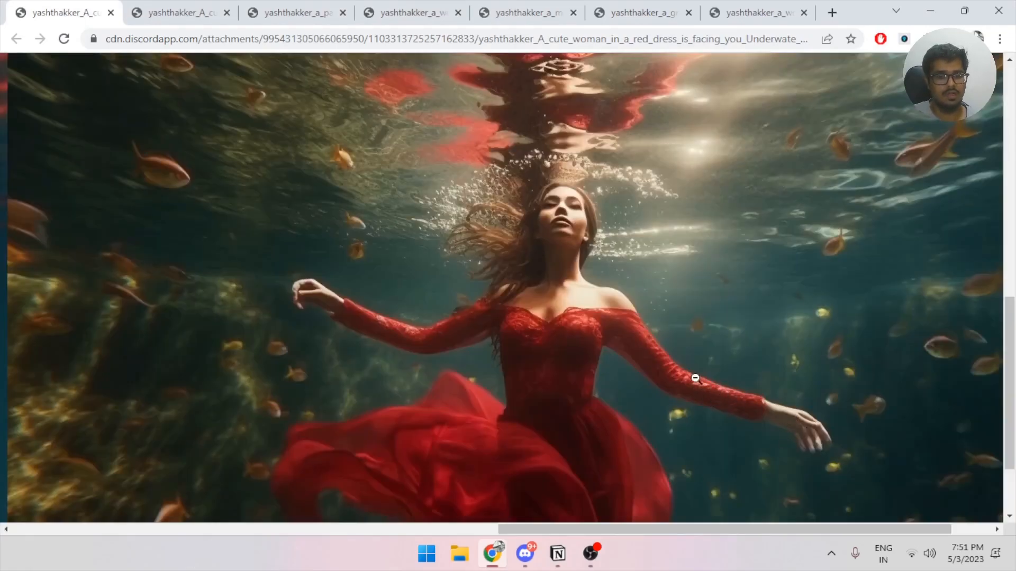
{"action": "mouse_move", "coordinate": [548, 244]}
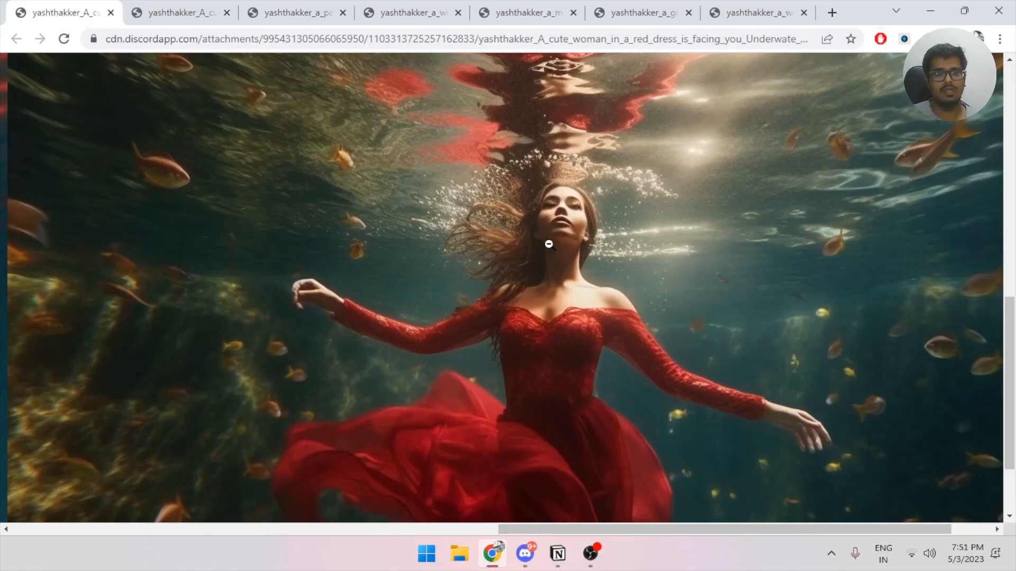
{"action": "mouse_move", "coordinate": [595, 97]}
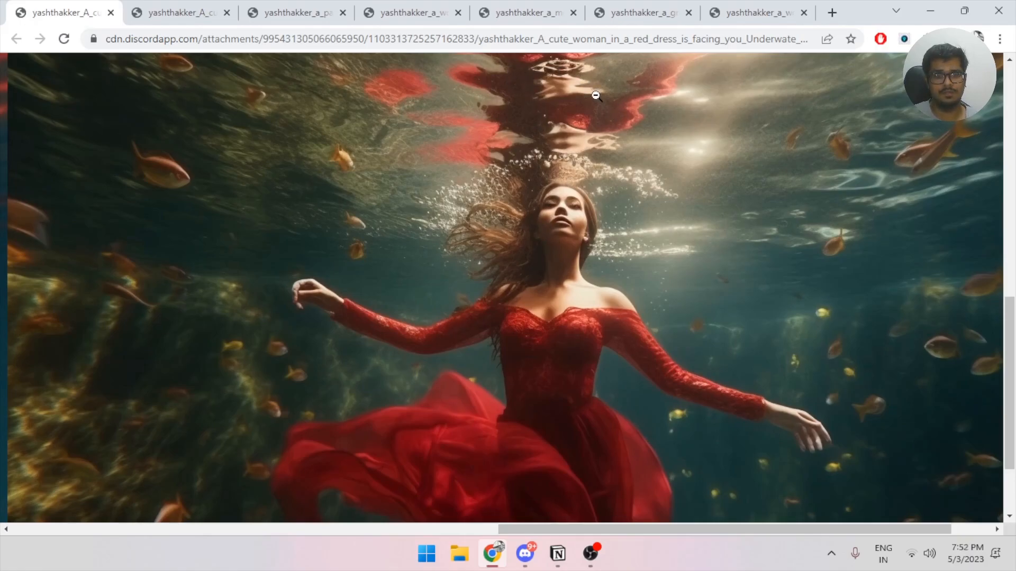
{"action": "mouse_move", "coordinate": [823, 355]}
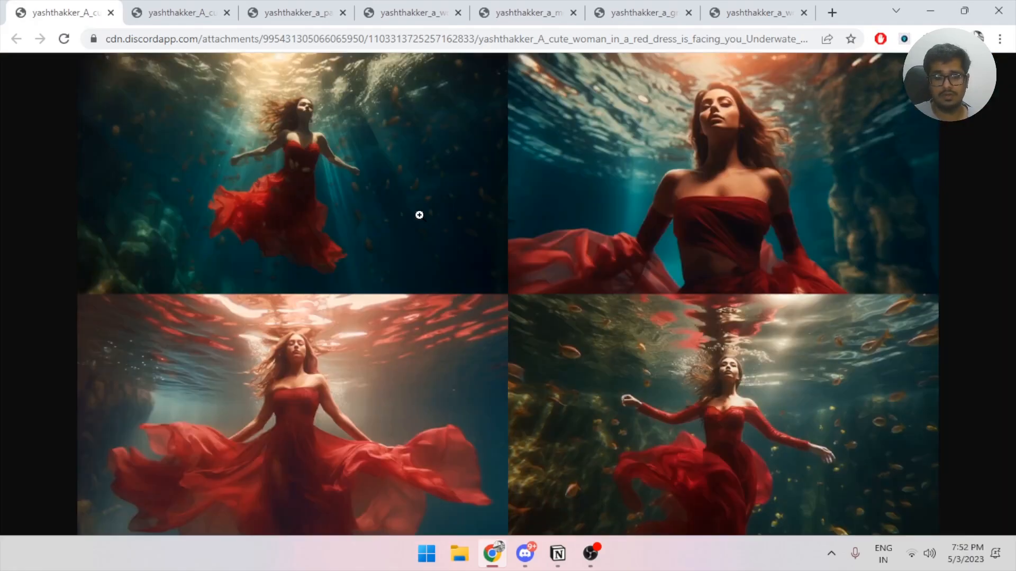
{"action": "mouse_move", "coordinate": [367, 401]}
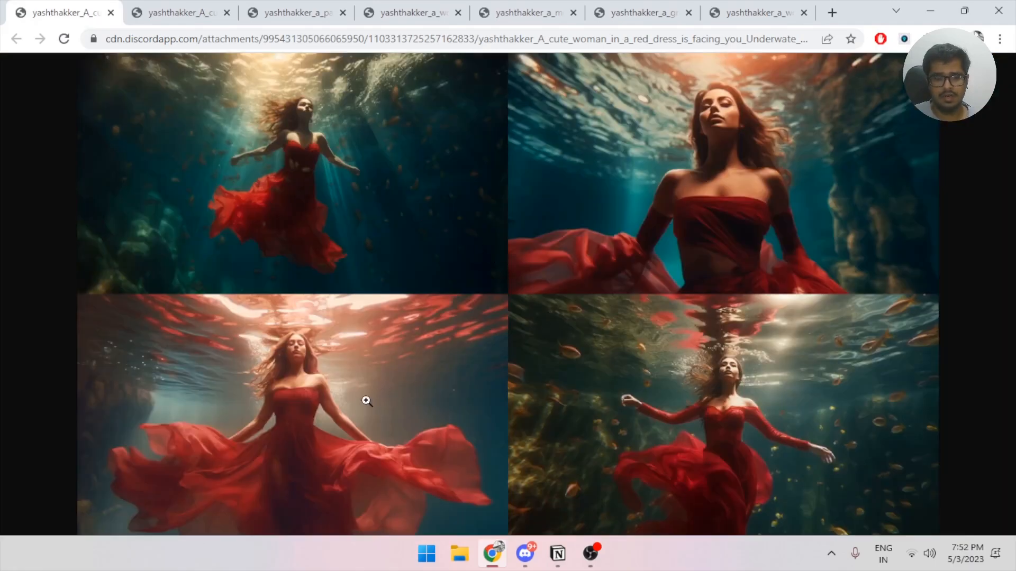
{"action": "left_click", "coordinate": [366, 401]}
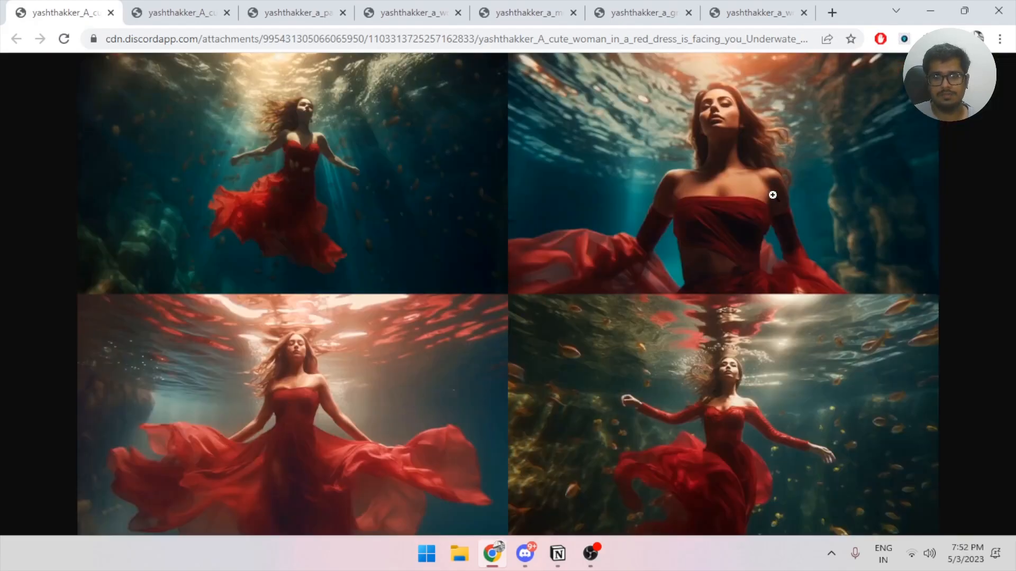
{"action": "left_click", "coordinate": [773, 194]}
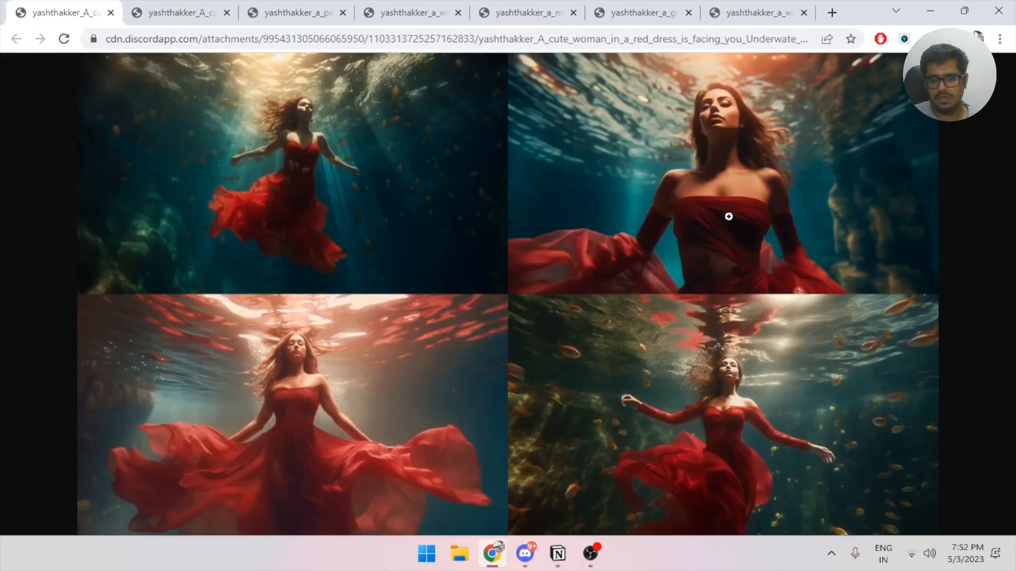
{"action": "mouse_move", "coordinate": [680, 171]}
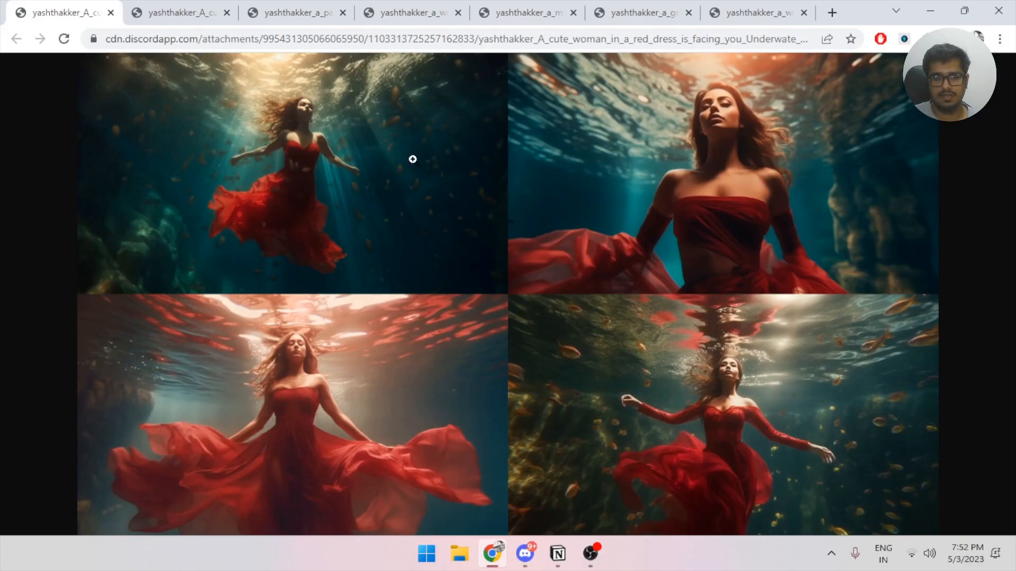
{"action": "mouse_move", "coordinate": [569, 400]}
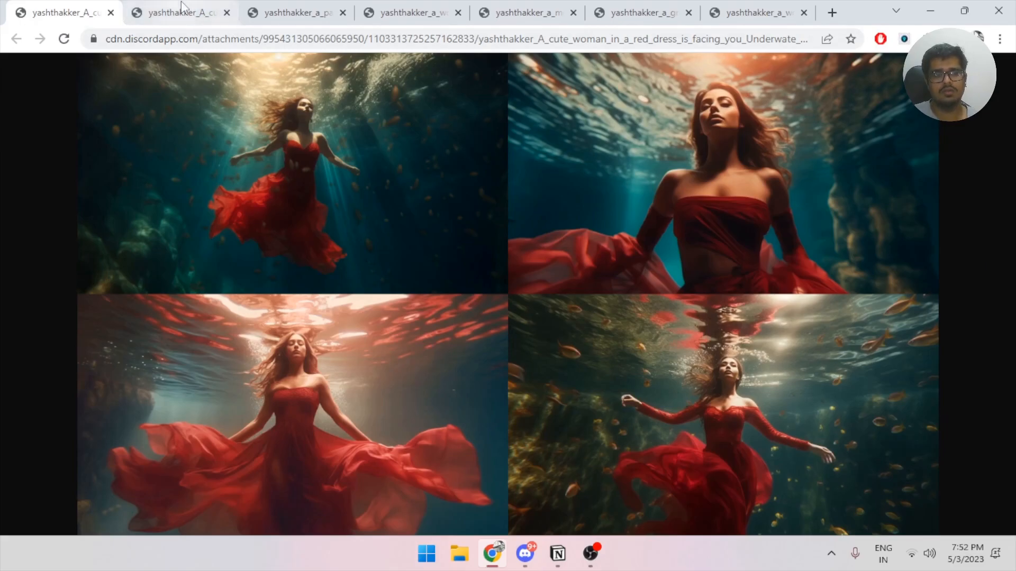
Step: Switch to the second red-dress grid tab and then on to the next window
{"action": "left_click", "coordinate": [177, 12]}
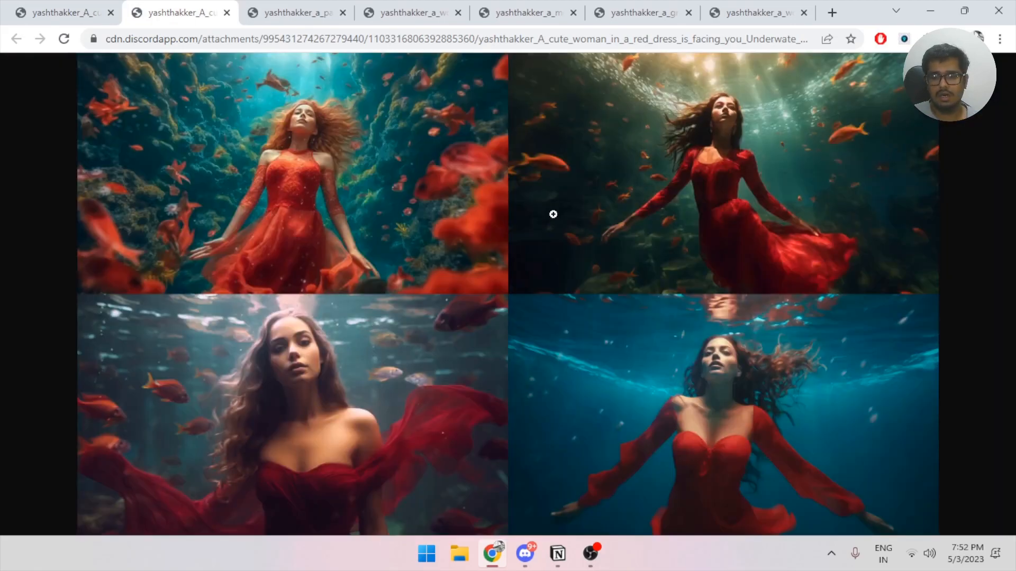
{"action": "key", "text": "alt+tab"}
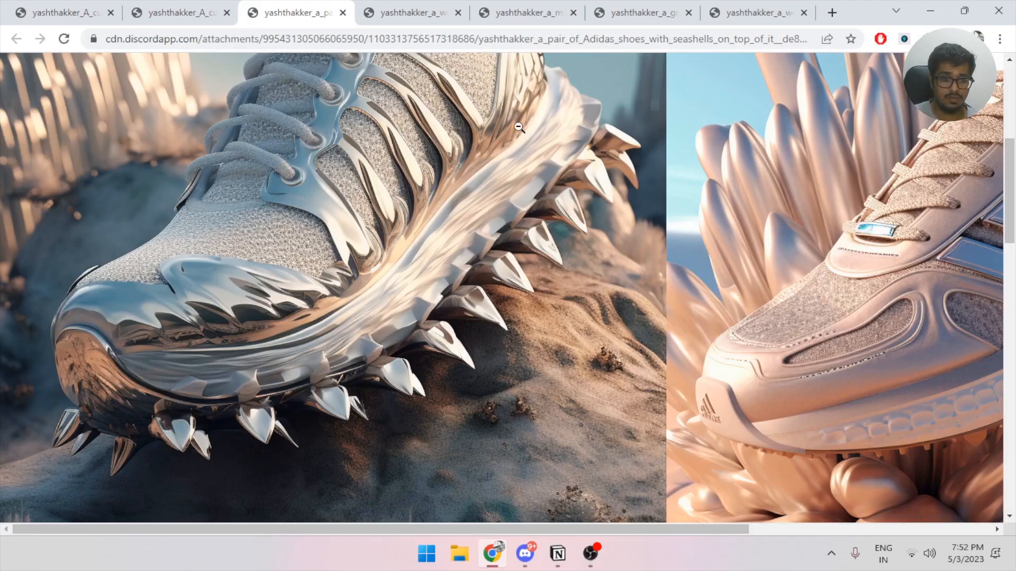
{"action": "mouse_move", "coordinate": [529, 156]}
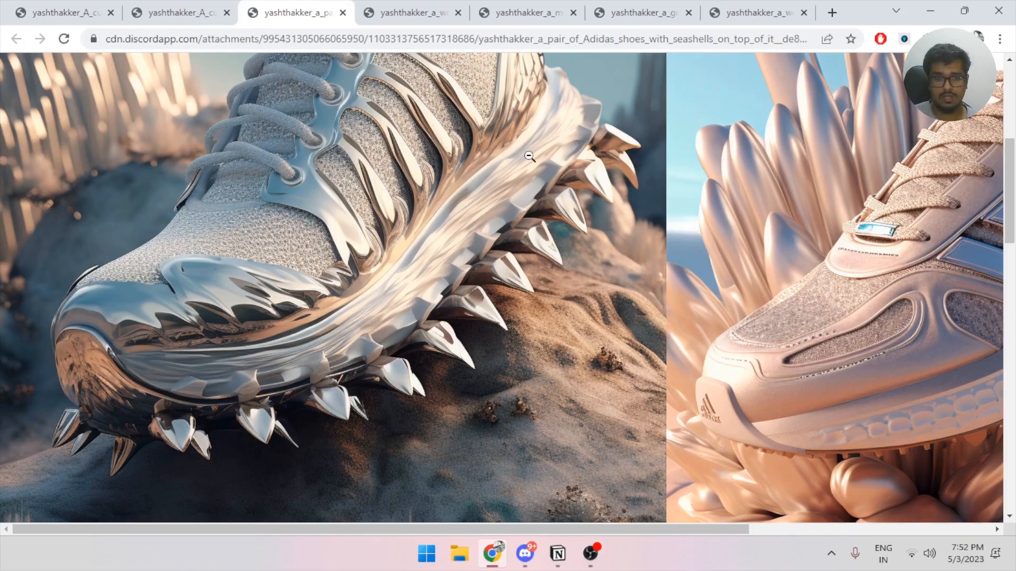
Step: Zoom in and out on the Adidas seashell shoe grid to inspect each shoe
{"action": "left_click", "coordinate": [529, 156]}
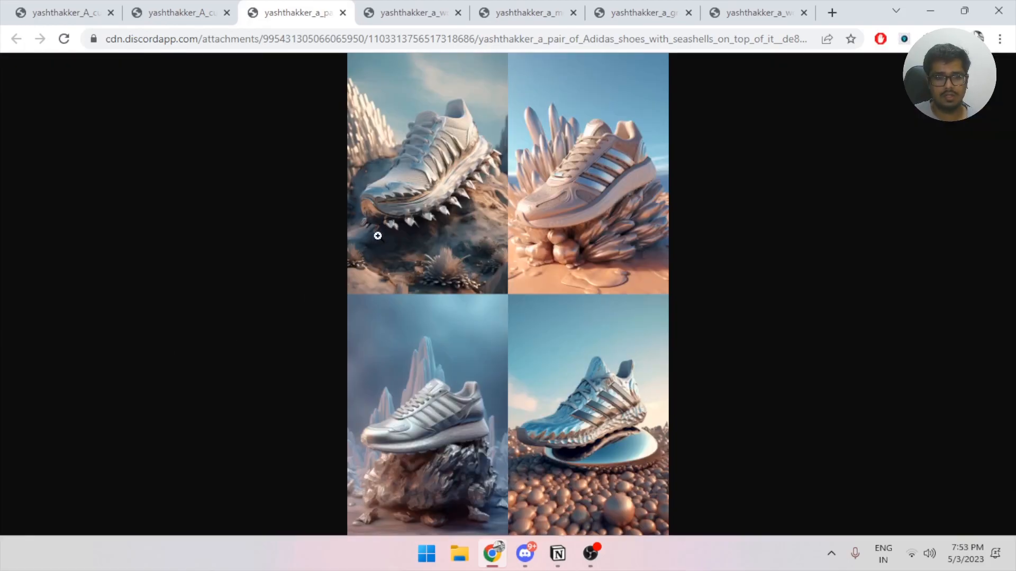
{"action": "left_click", "coordinate": [378, 236]}
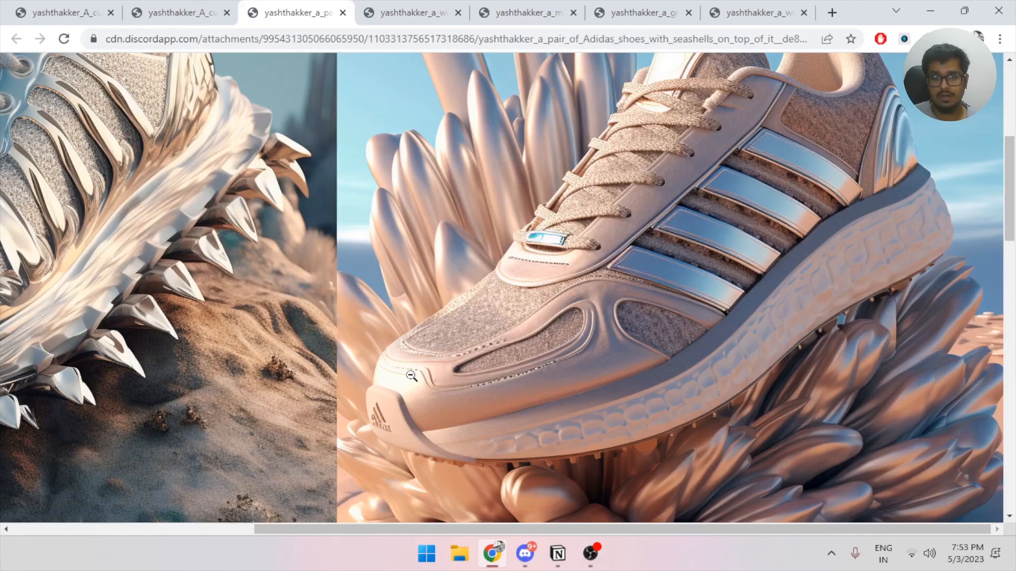
{"action": "mouse_move", "coordinate": [755, 172]}
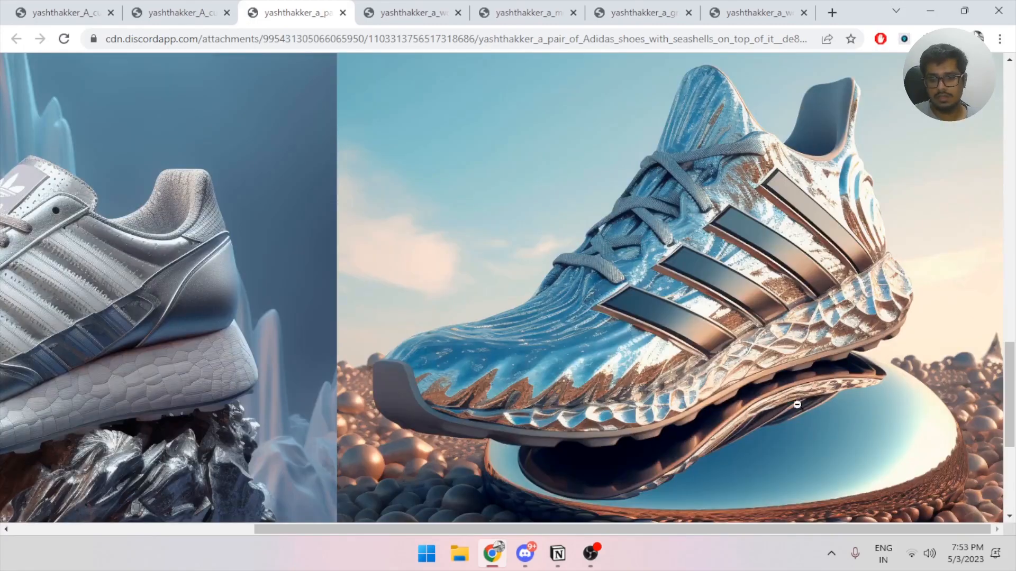
{"action": "mouse_move", "coordinate": [678, 171]}
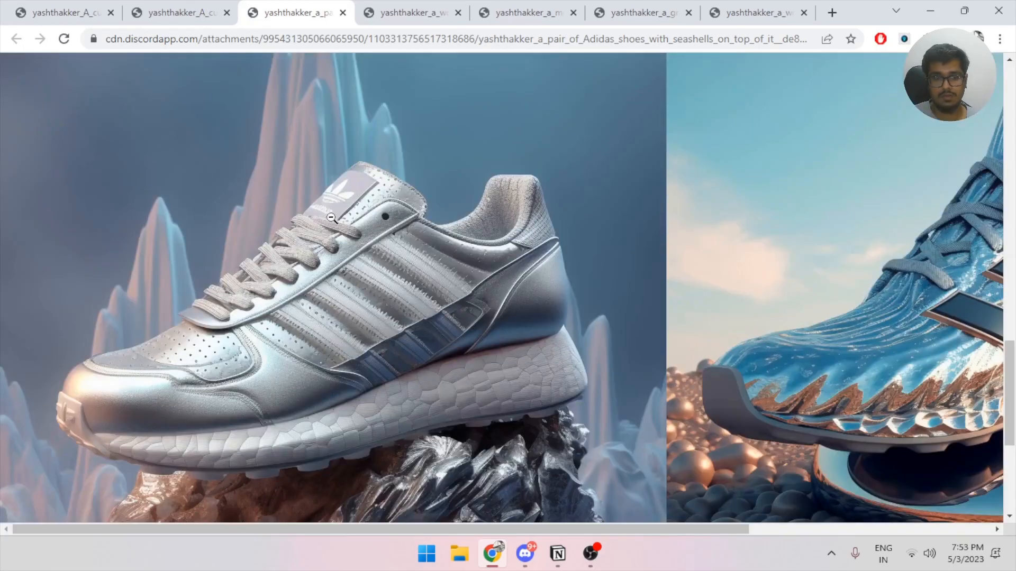
{"action": "left_click", "coordinate": [330, 218]}
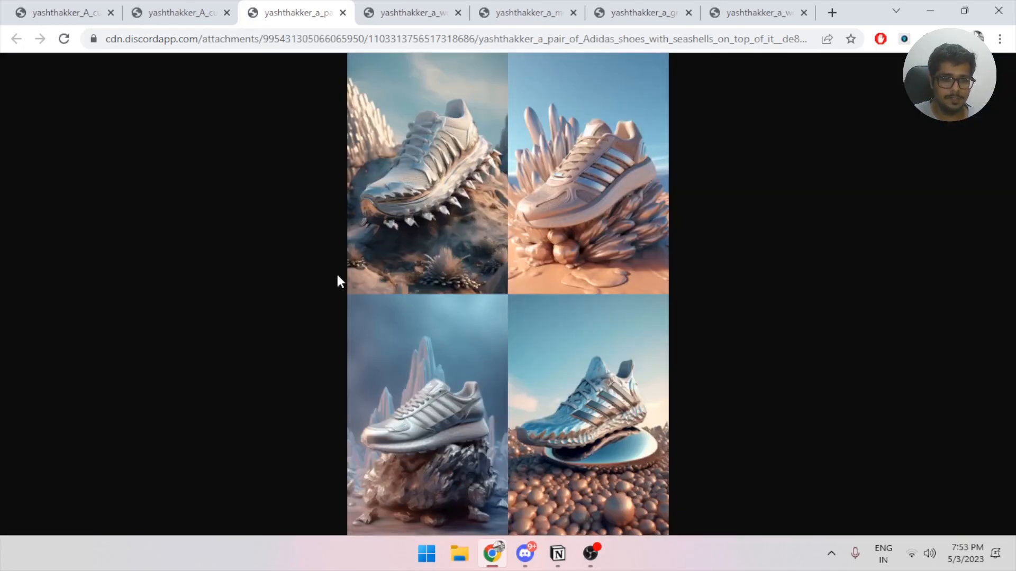
{"action": "mouse_move", "coordinate": [375, 260]}
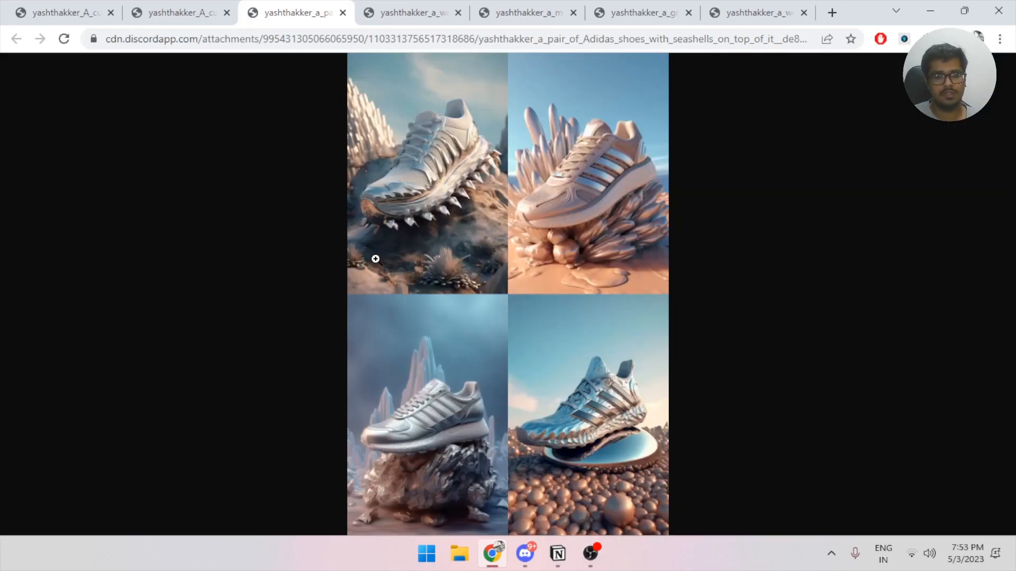
{"action": "left_click", "coordinate": [557, 553]}
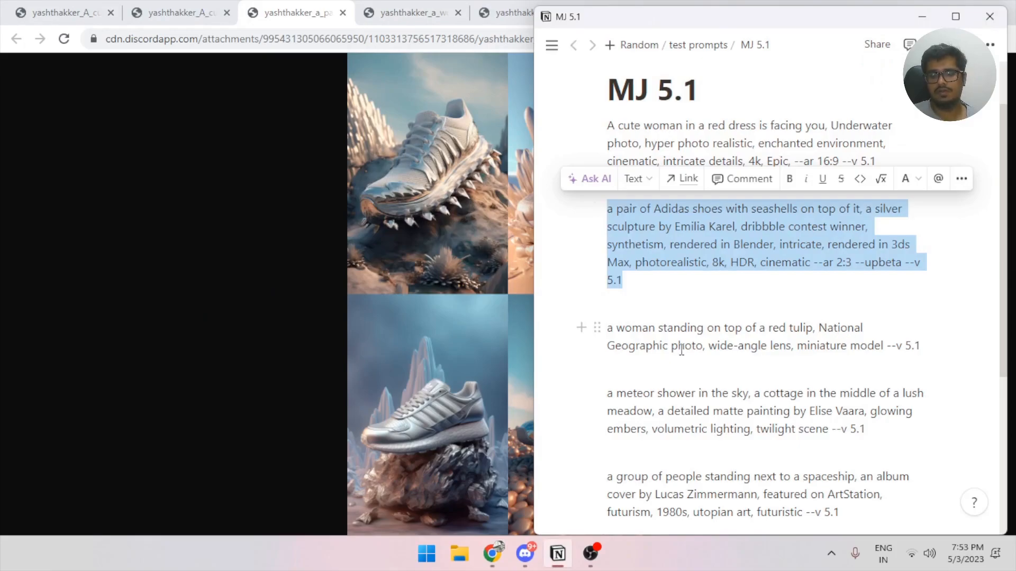
{"action": "mouse_move", "coordinate": [853, 352]}
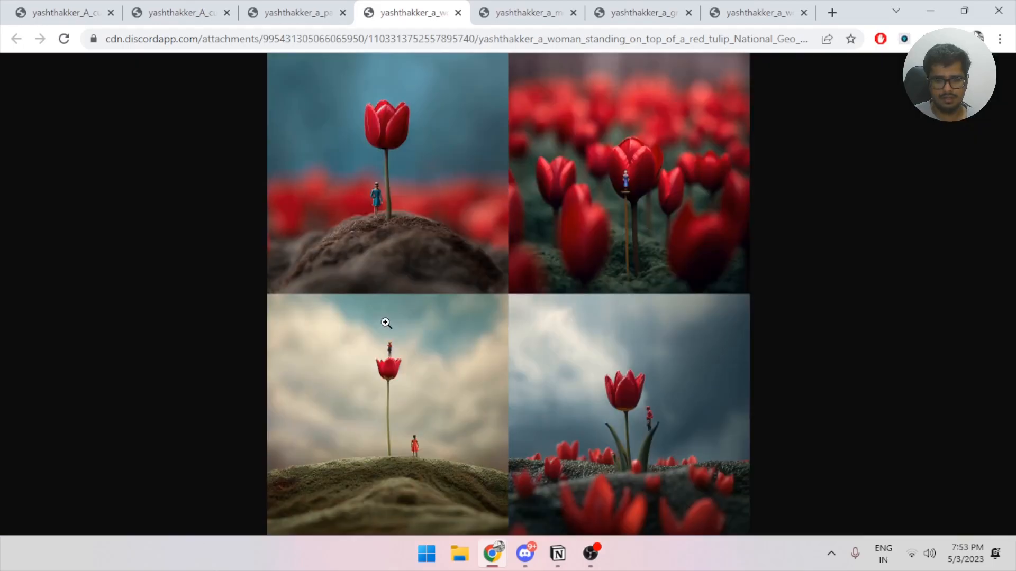
Step: Zoom in on the woman atop the red tulip, then back out to the full grid
{"action": "left_click", "coordinate": [385, 323]}
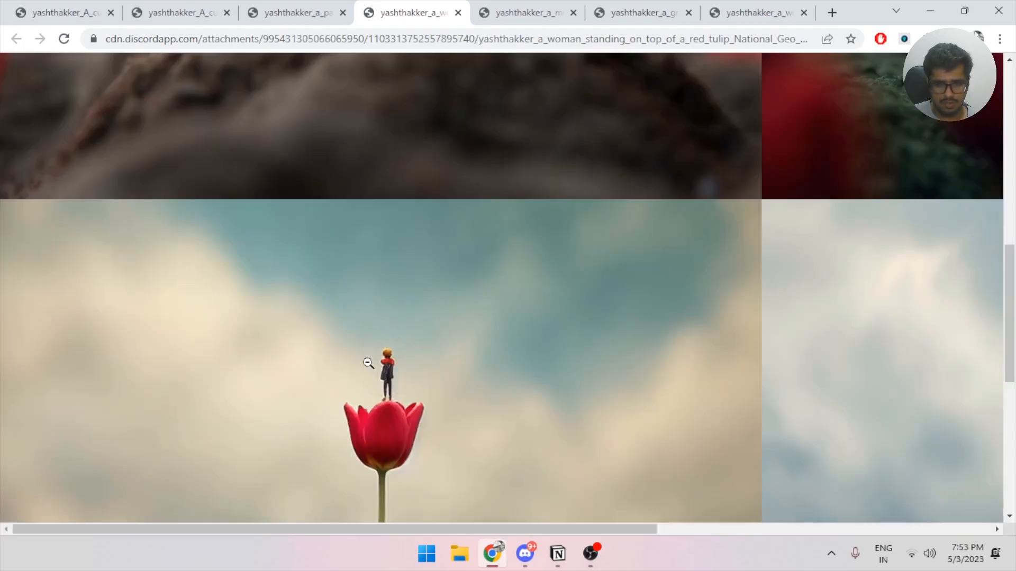
{"action": "left_click", "coordinate": [383, 363]}
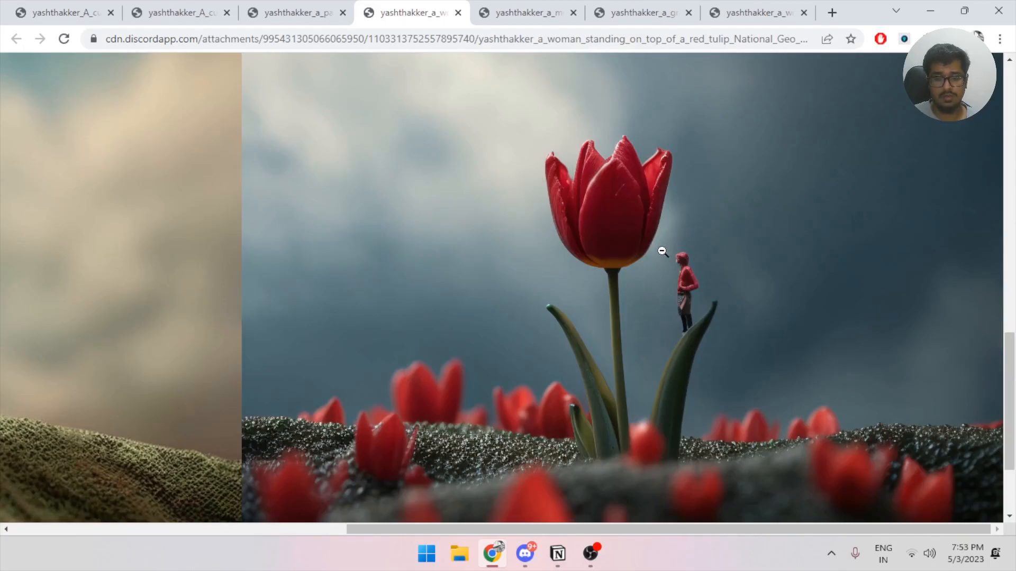
{"action": "left_click", "coordinate": [661, 252]}
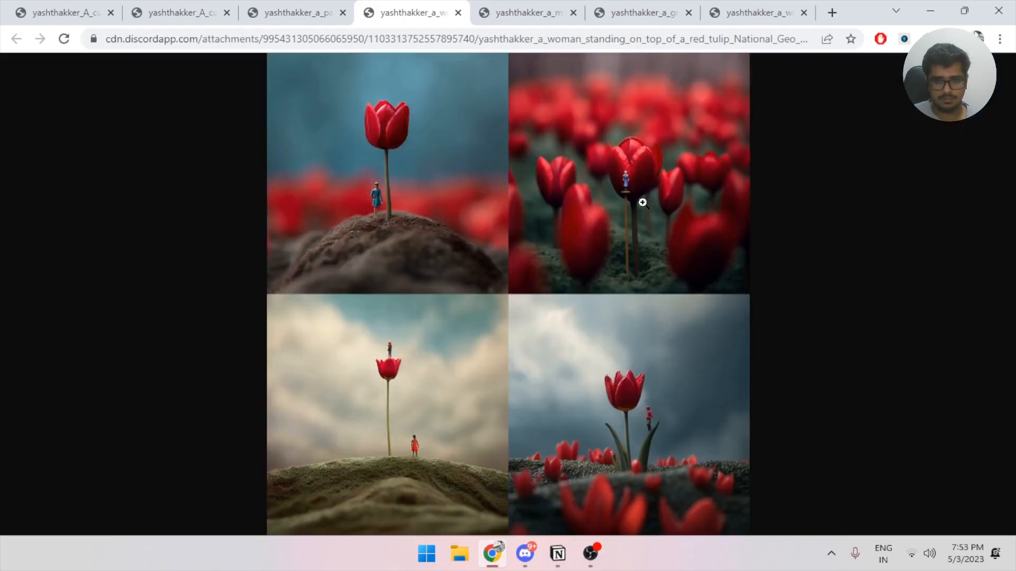
{"action": "mouse_move", "coordinate": [599, 170]}
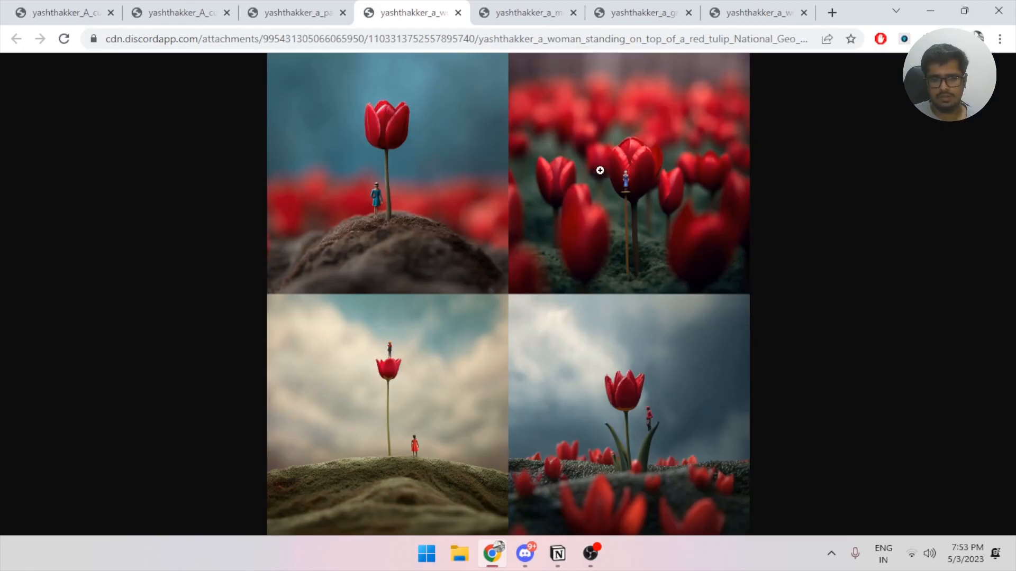
{"action": "mouse_move", "coordinate": [357, 387]}
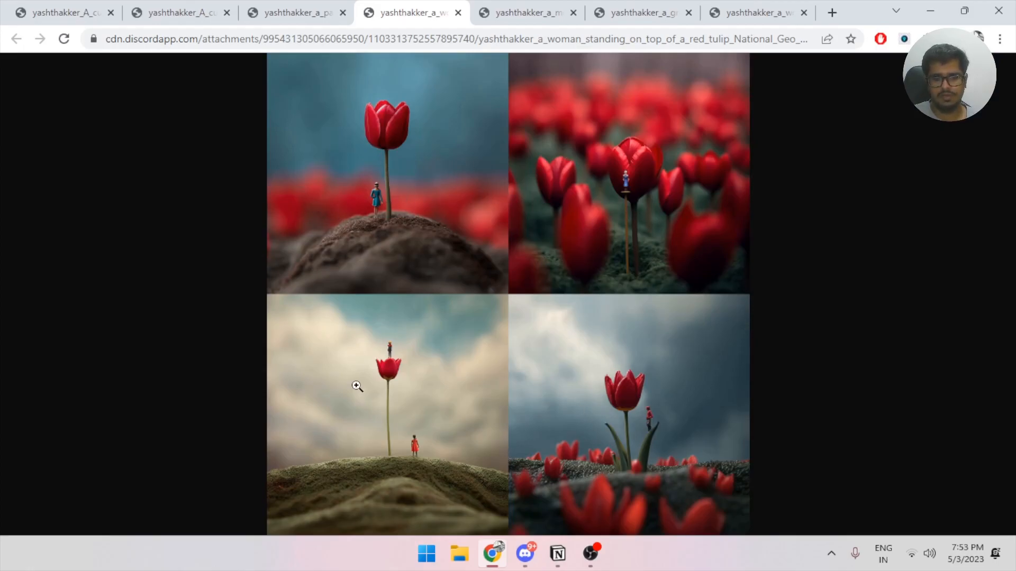
{"action": "mouse_move", "coordinate": [387, 265]}
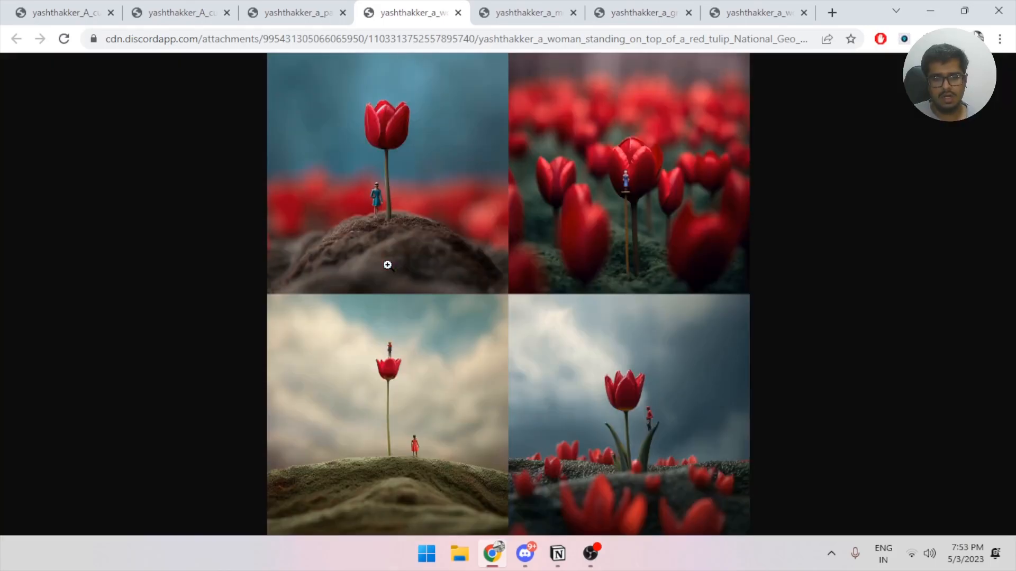
{"action": "mouse_move", "coordinate": [412, 339]}
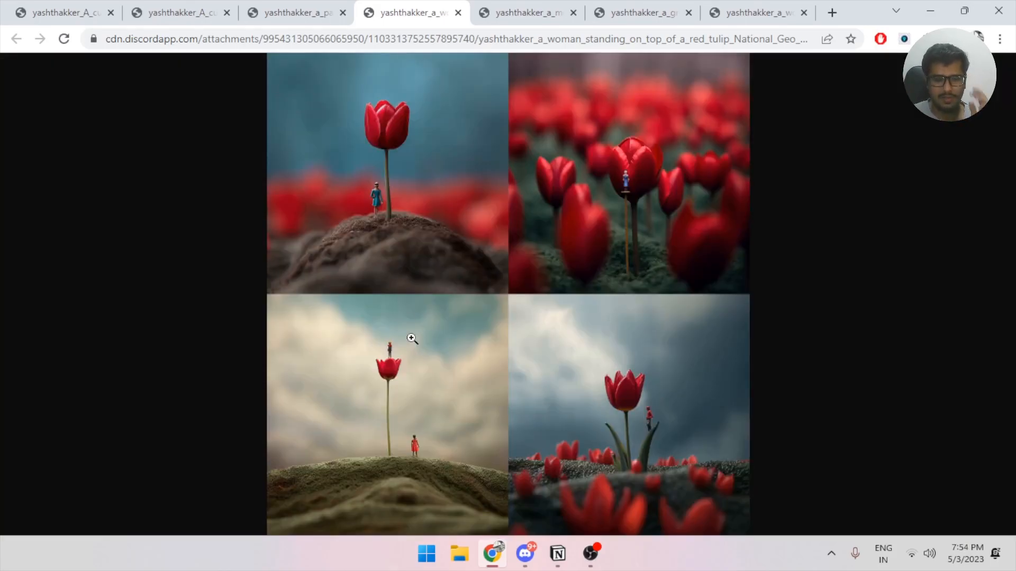
{"action": "mouse_move", "coordinate": [408, 343]}
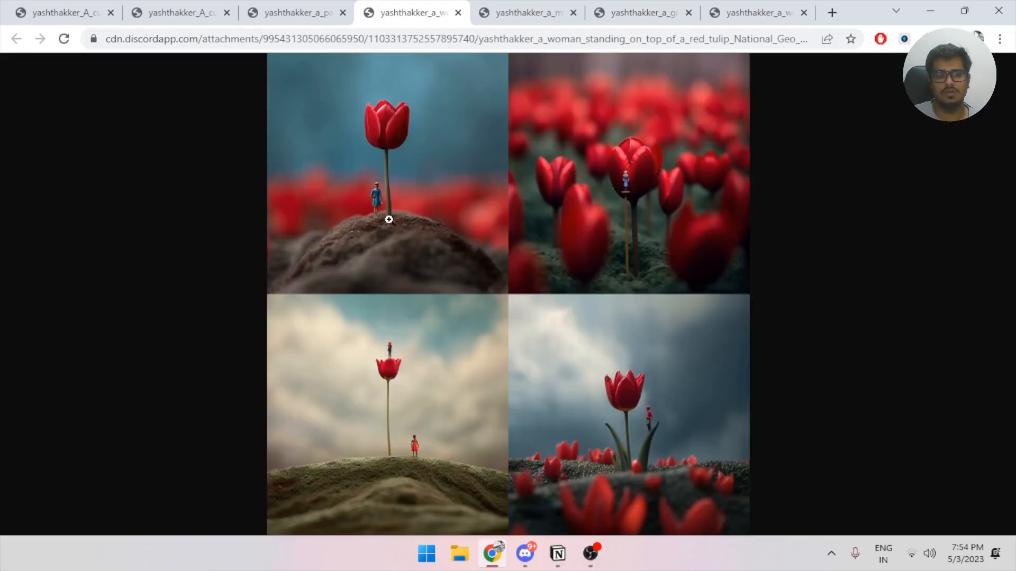
{"action": "mouse_move", "coordinate": [371, 345]}
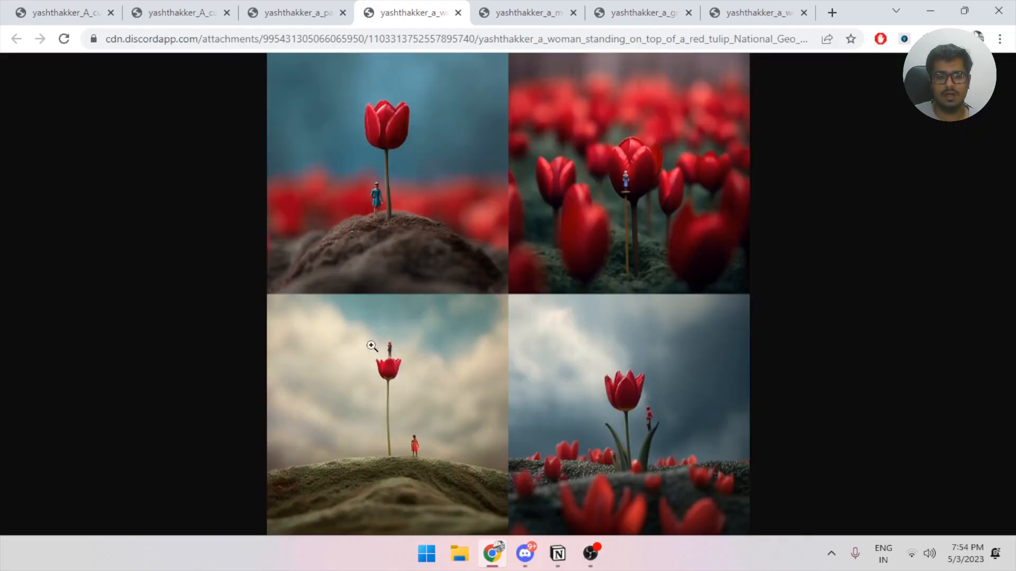
{"action": "mouse_move", "coordinate": [409, 358]}
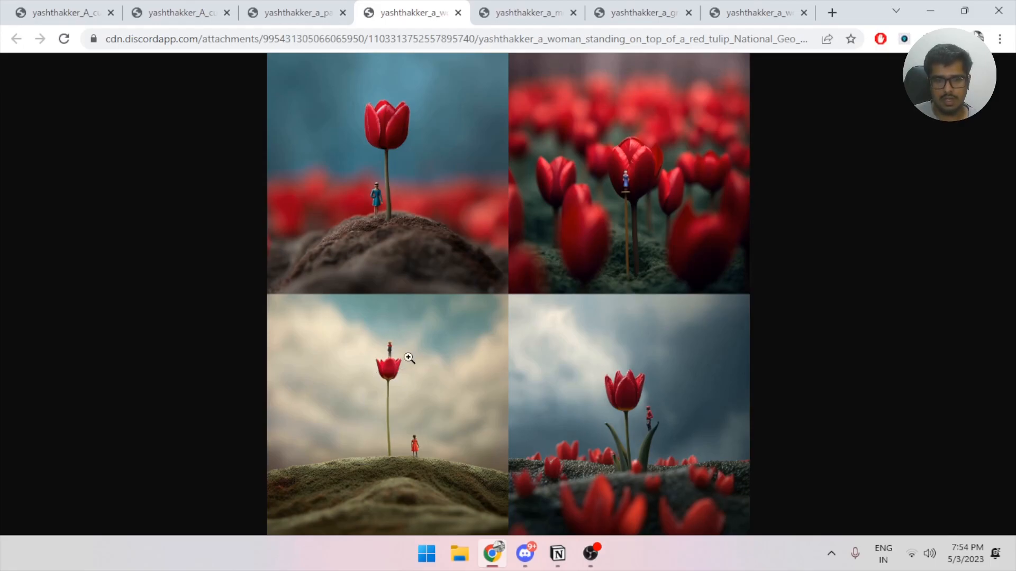
{"action": "mouse_move", "coordinate": [400, 356]}
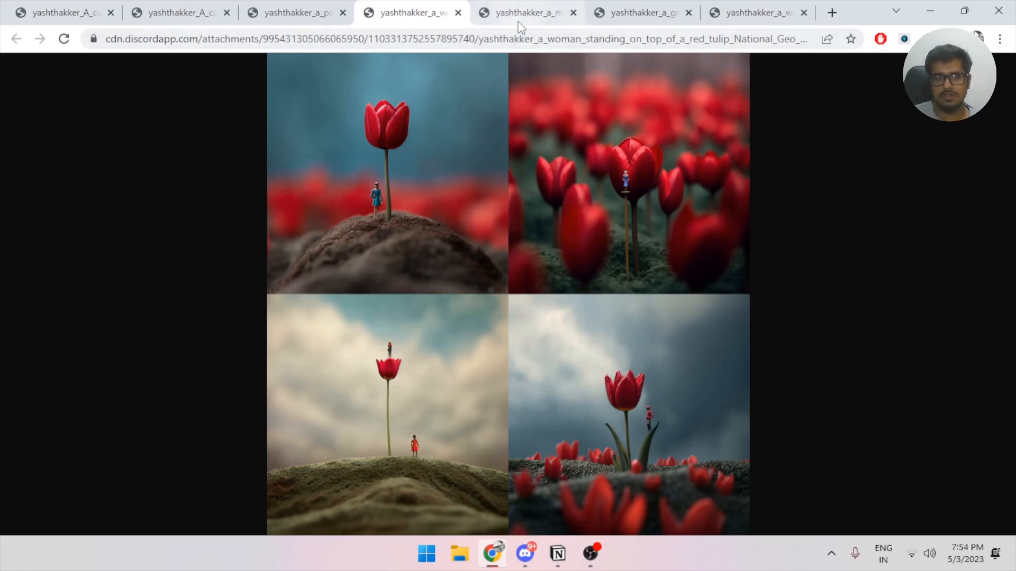
Step: Check the meteor-shower cottage prompt in Notion and return to its image grid in Chrome
{"action": "key", "text": "alt+tab"}
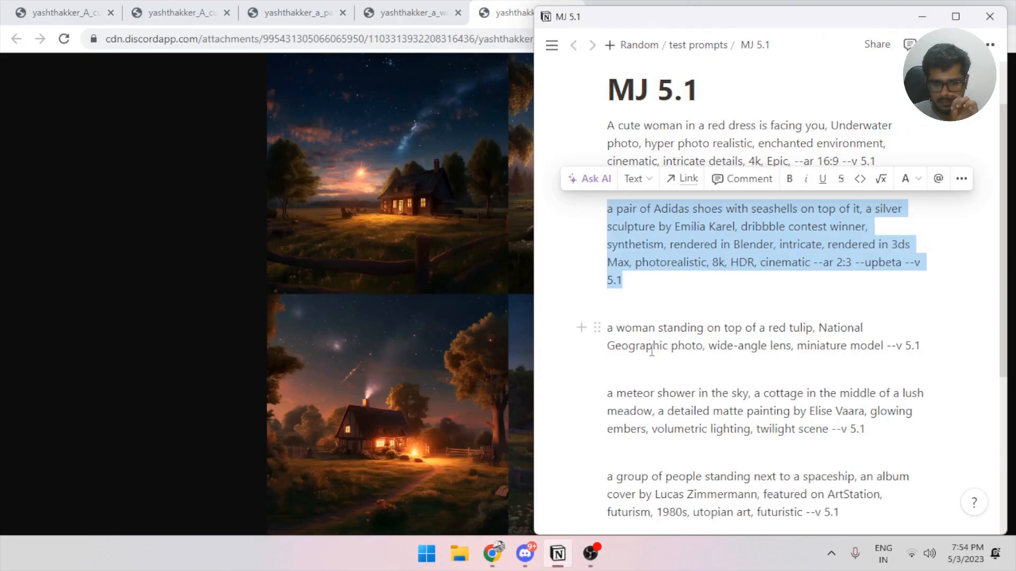
{"action": "scroll", "scroll_direction": "down", "scroll_amount": 3}
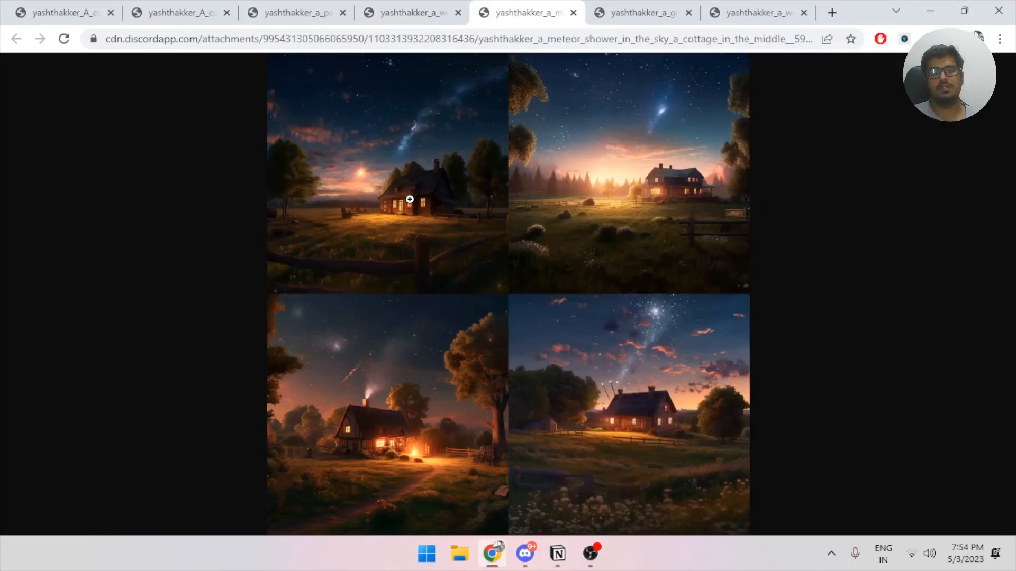
{"action": "left_click", "coordinate": [409, 199]}
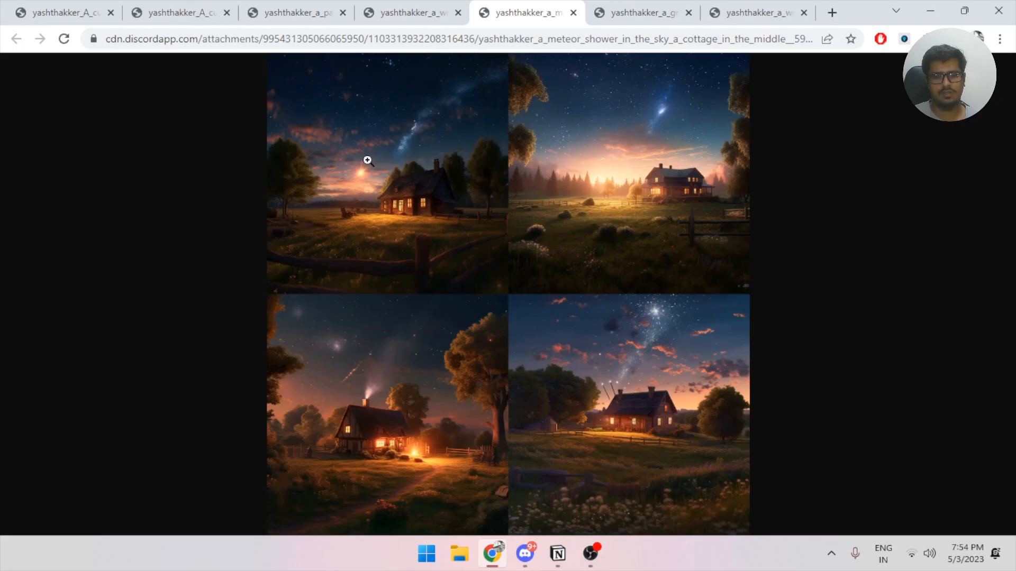
{"action": "mouse_move", "coordinate": [454, 188]}
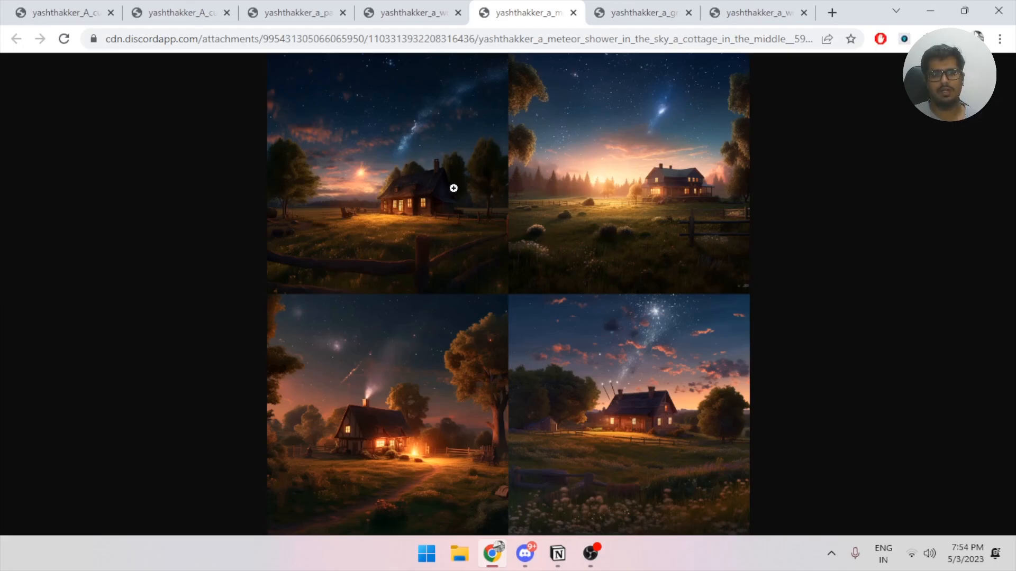
{"action": "mouse_move", "coordinate": [690, 406]}
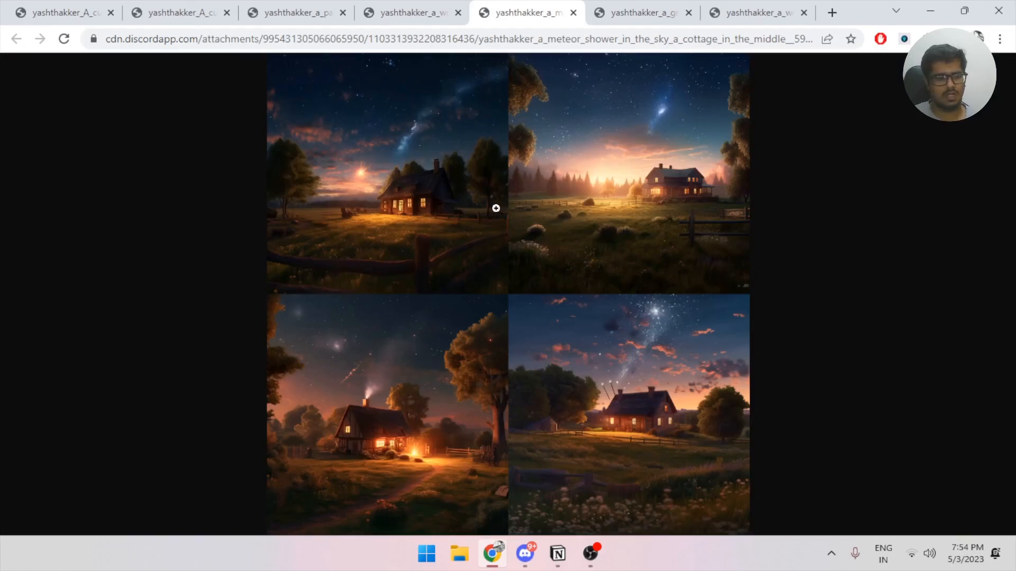
{"action": "mouse_move", "coordinate": [411, 402]}
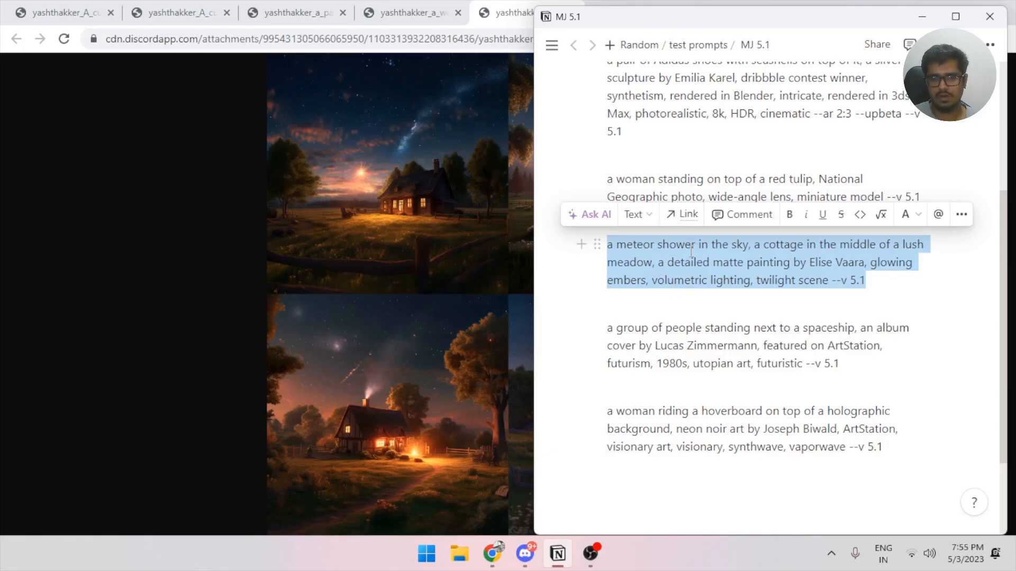
{"action": "mouse_move", "coordinate": [497, 247]}
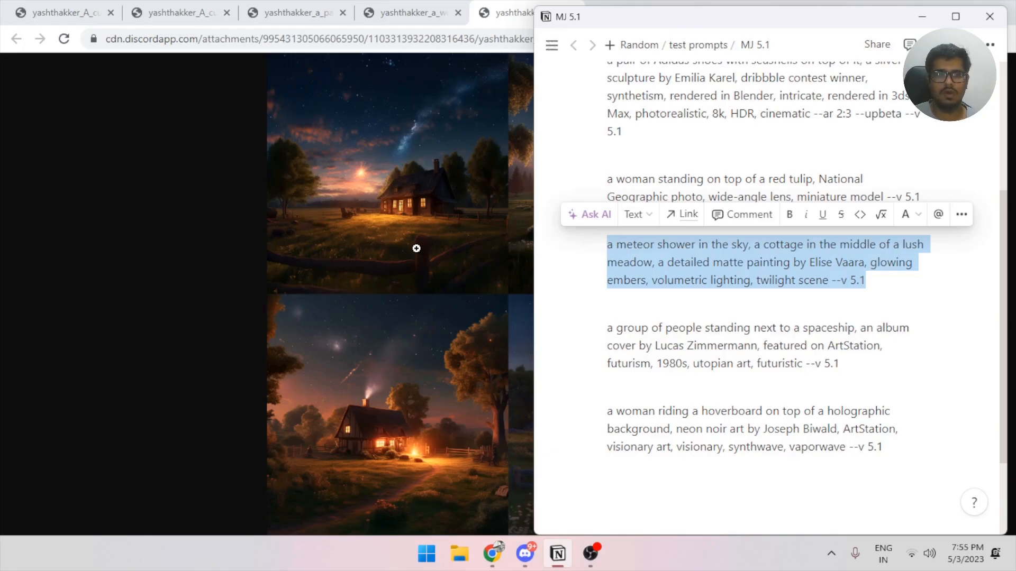
{"action": "mouse_move", "coordinate": [426, 252]}
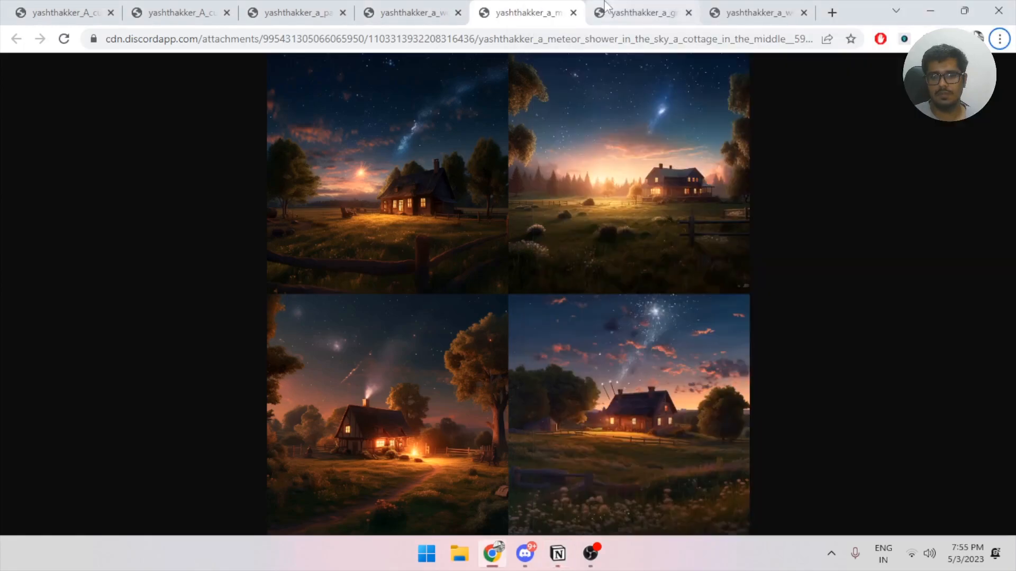
Step: Open the spaceship album-cover grid tab and scroll through it at full resolution
{"action": "left_click", "coordinate": [638, 13]}
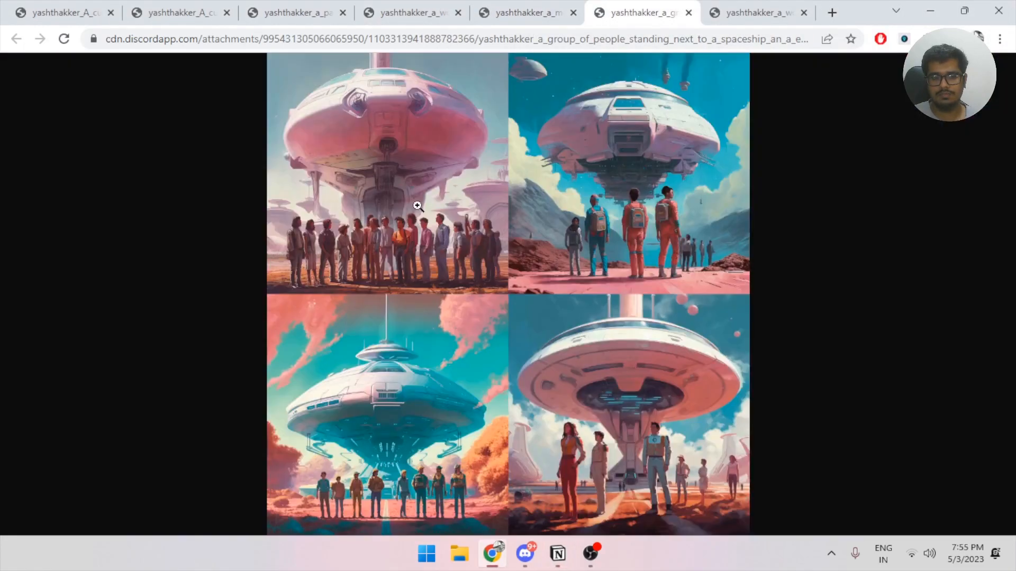
{"action": "mouse_move", "coordinate": [462, 276]}
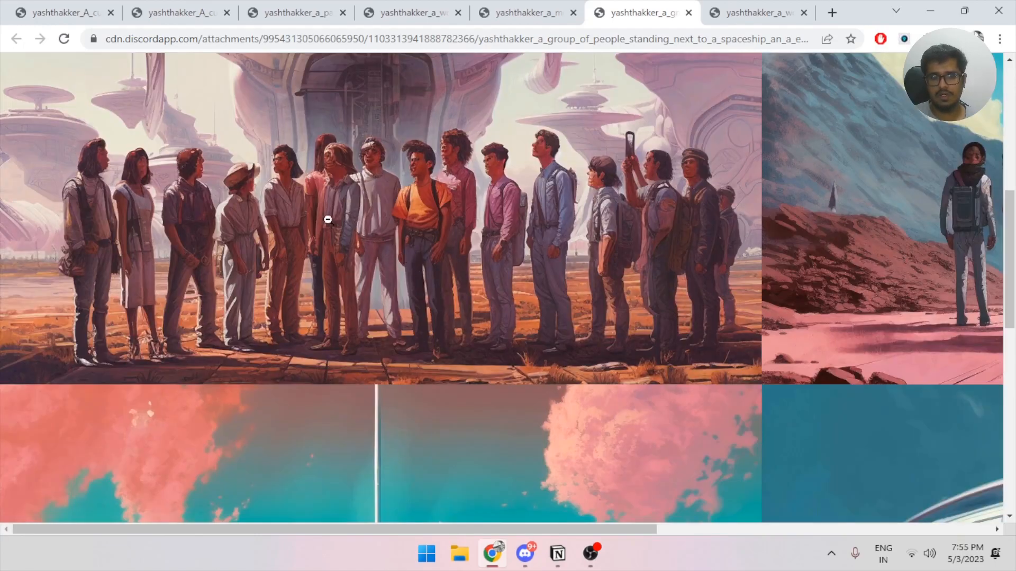
{"action": "mouse_move", "coordinate": [454, 150]}
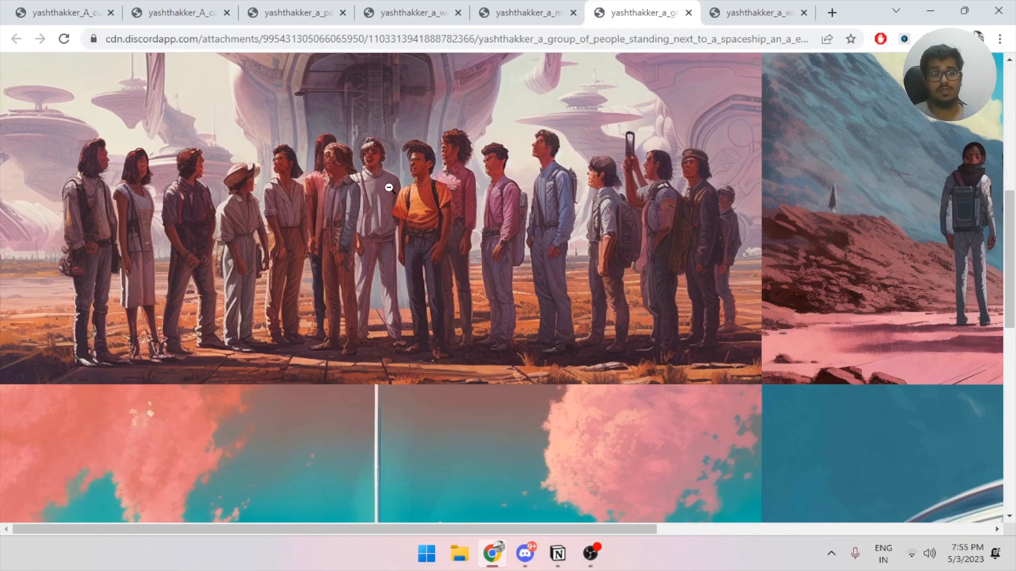
{"action": "mouse_move", "coordinate": [556, 159]}
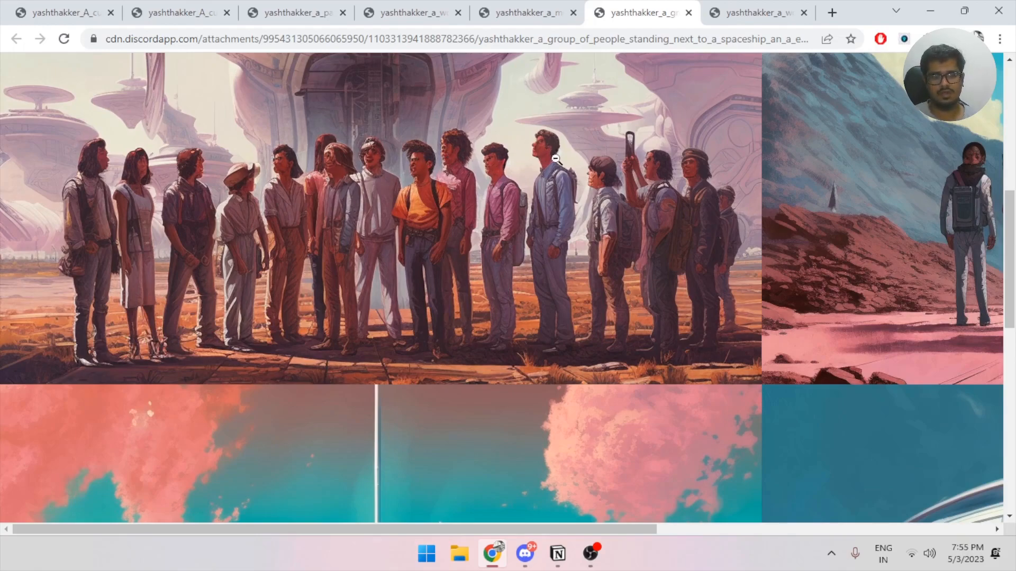
{"action": "mouse_move", "coordinate": [335, 163]}
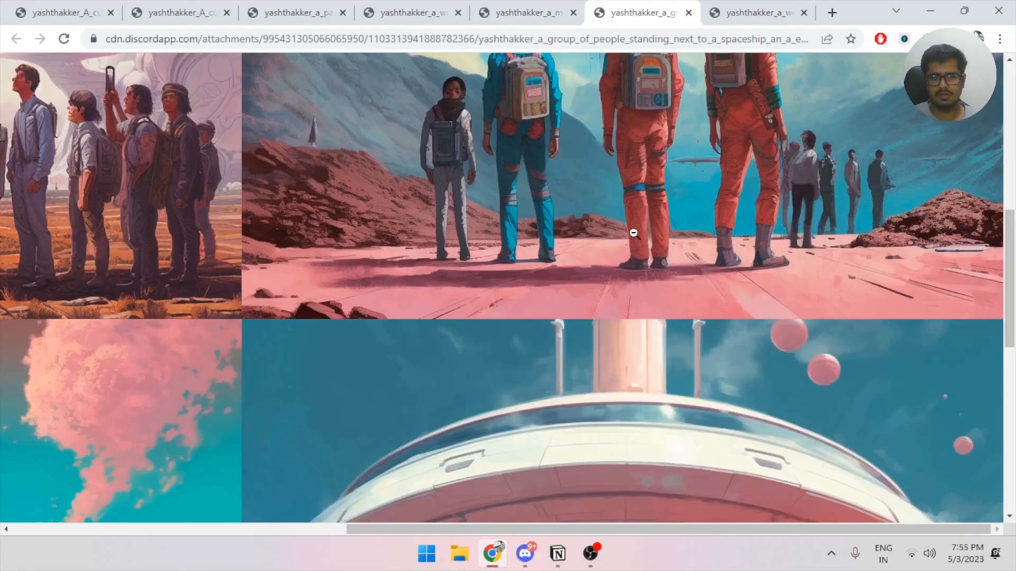
{"action": "scroll", "scroll_direction": "down", "scroll_amount": 3}
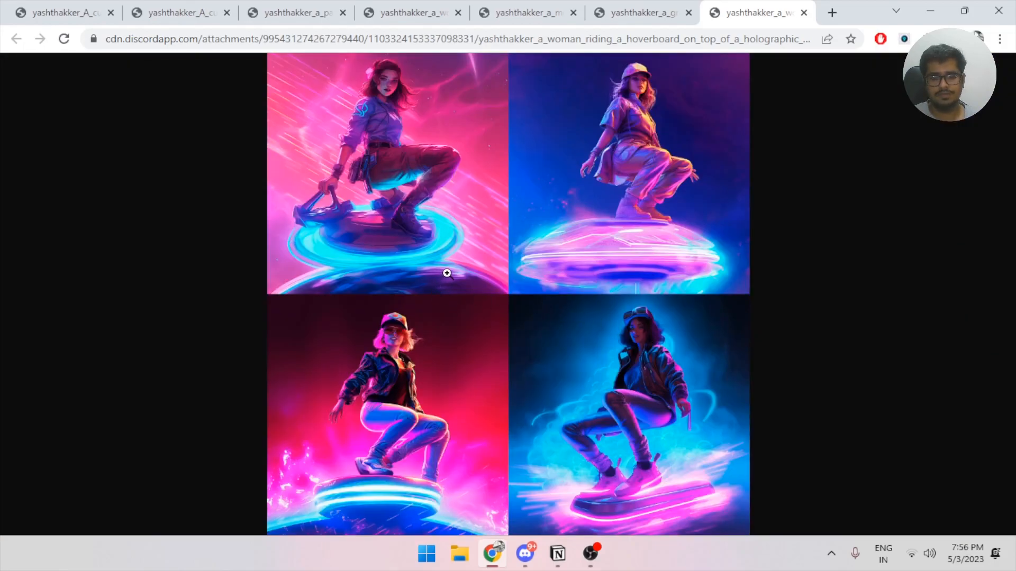
{"action": "mouse_move", "coordinate": [474, 317]}
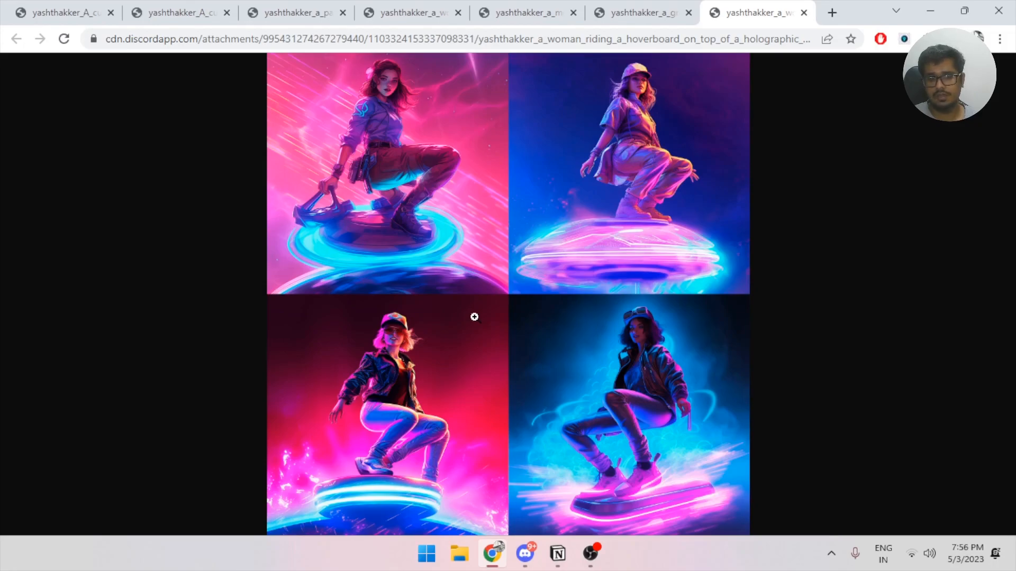
{"action": "mouse_move", "coordinate": [634, 296]}
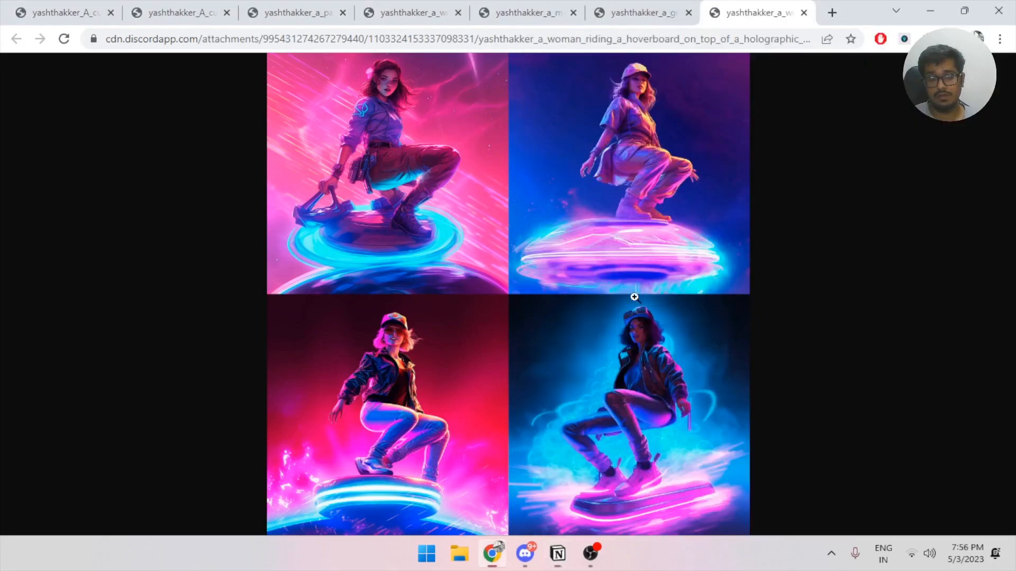
Step: View the neon hoverboard grid at full size, then fit it back into the window
{"action": "left_click", "coordinate": [387, 175]}
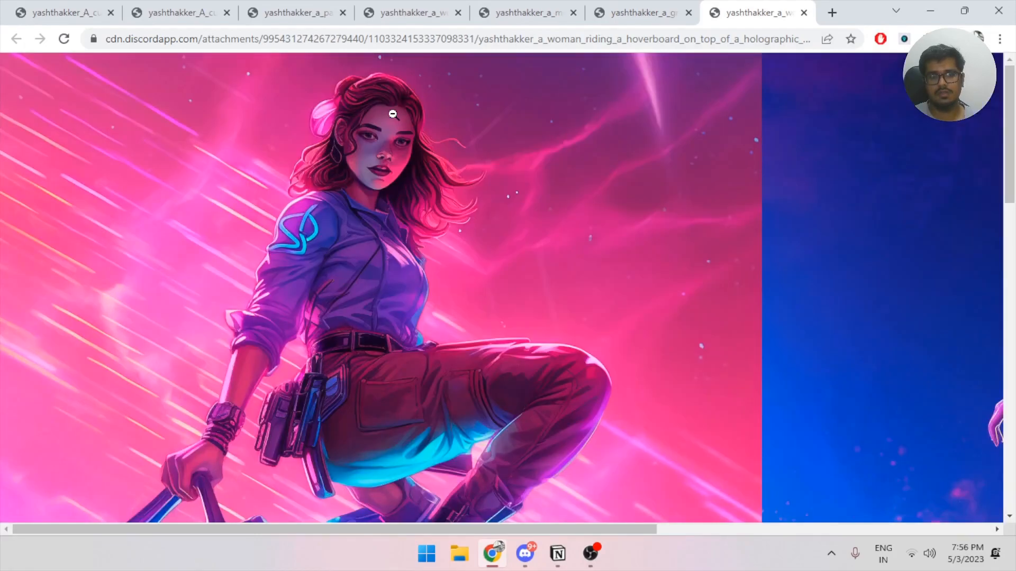
{"action": "left_click", "coordinate": [392, 114]}
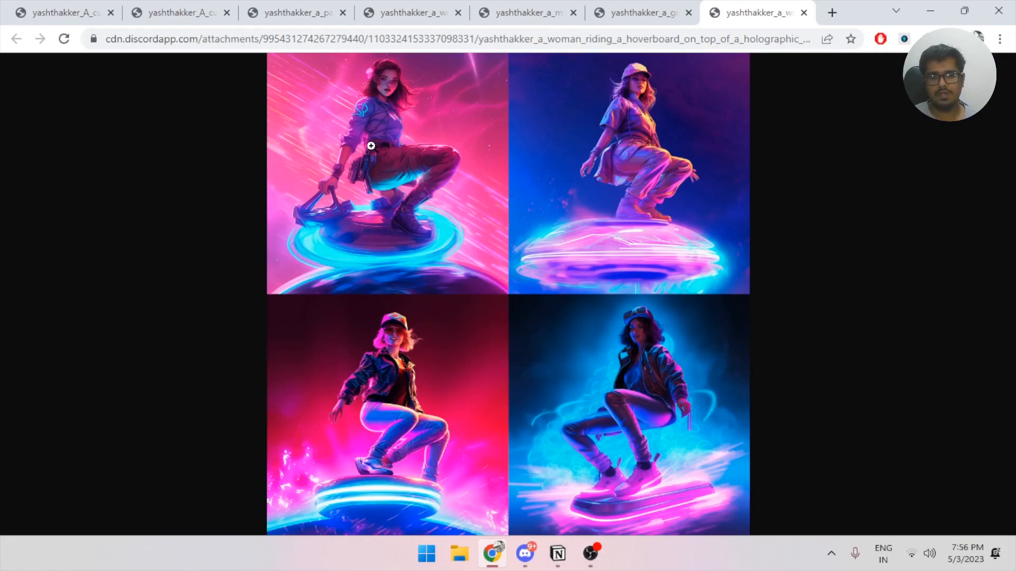
{"action": "mouse_move", "coordinate": [393, 163]}
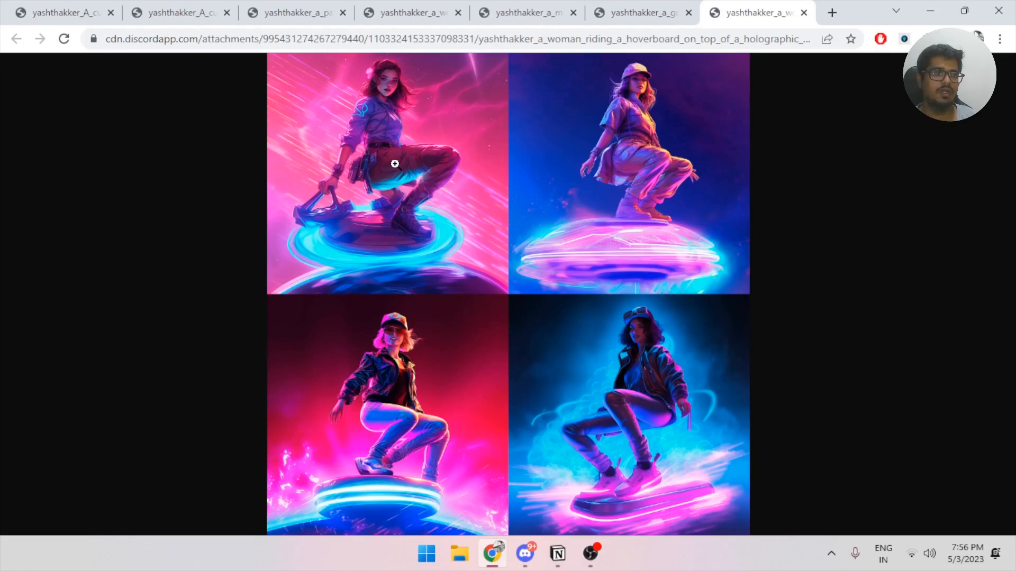
{"action": "mouse_move", "coordinate": [399, 351]}
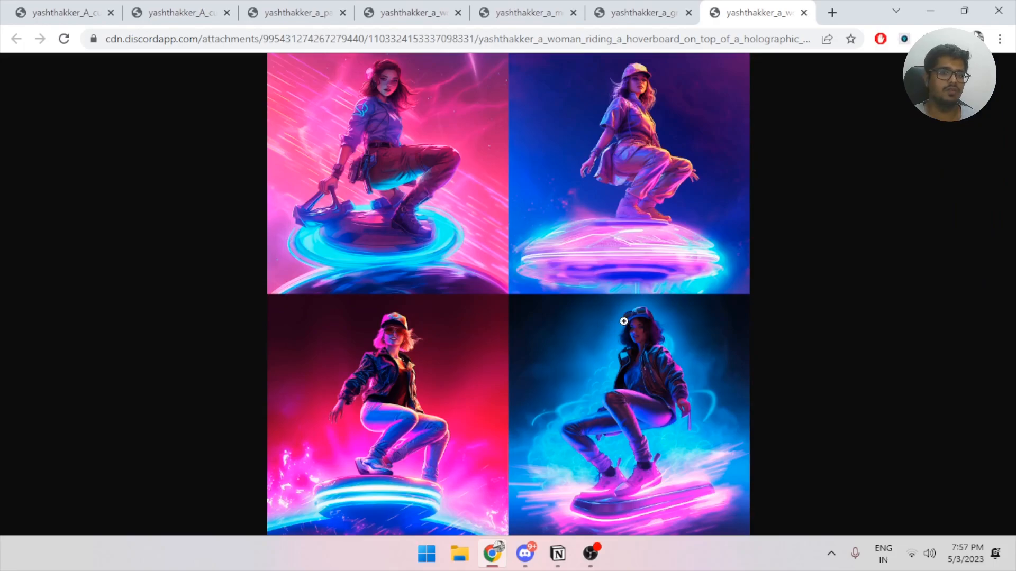
{"action": "mouse_move", "coordinate": [497, 195]}
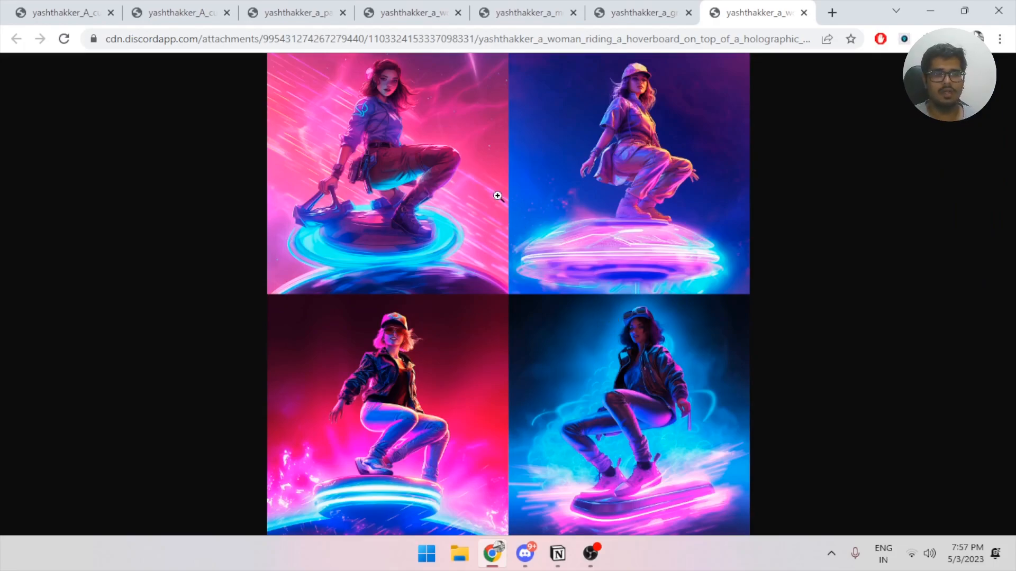